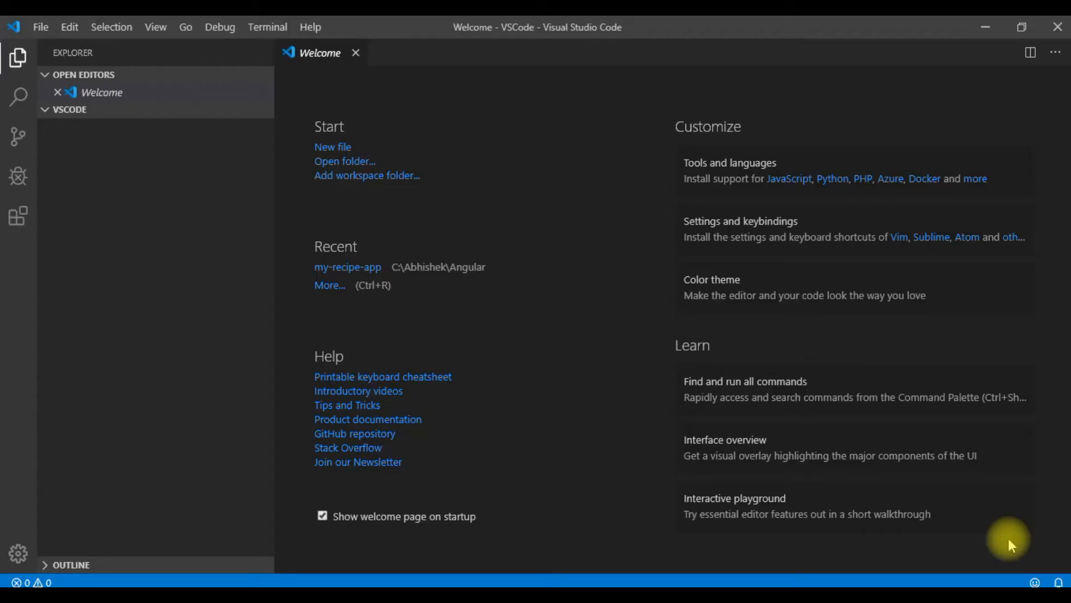
mouse_move(509, 376)
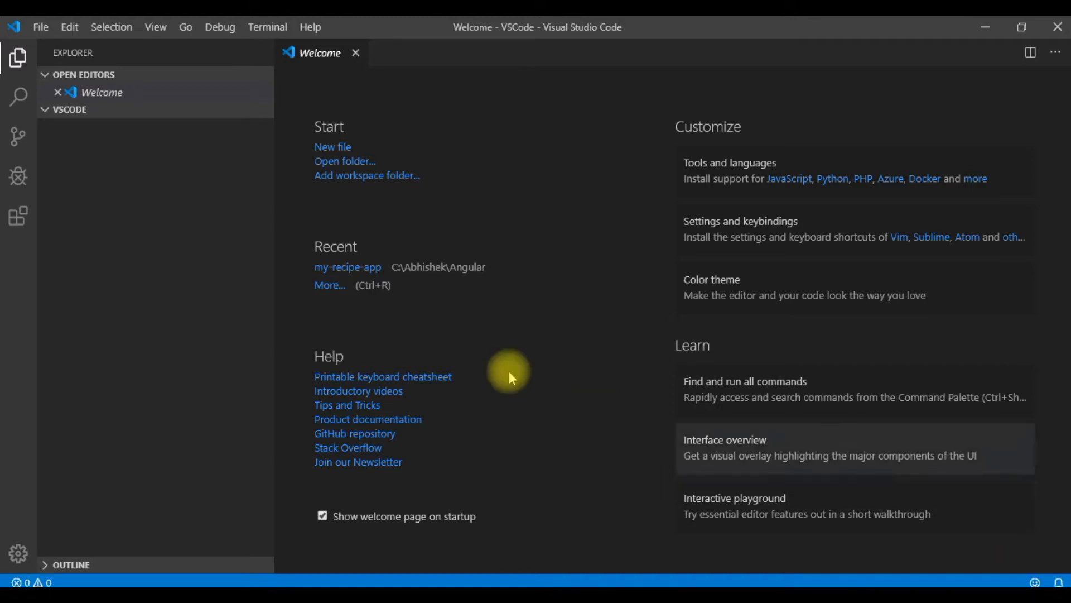
mouse_move(17, 215)
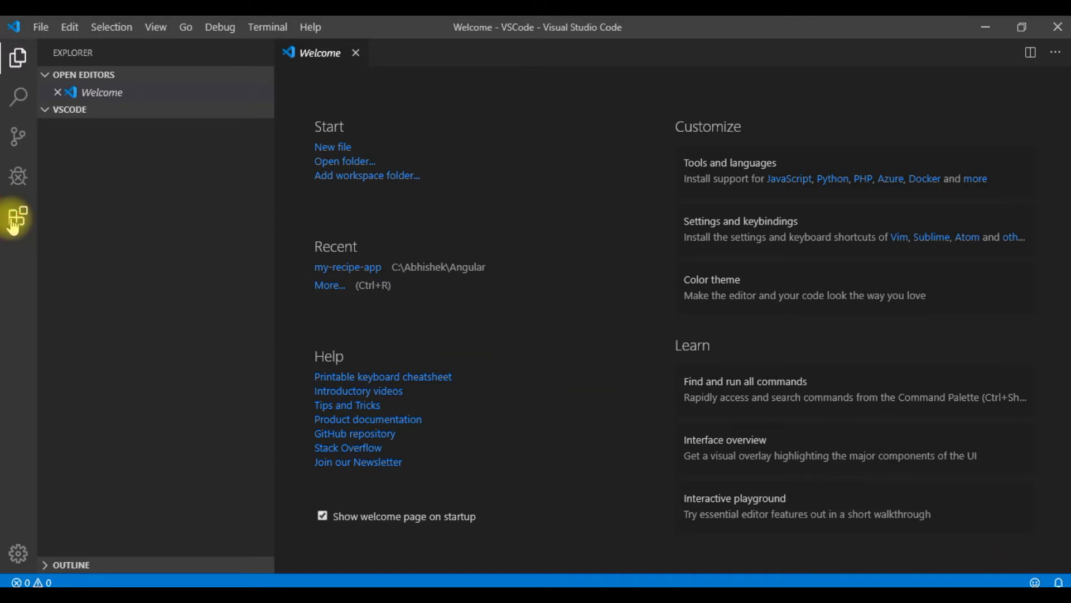
Search the Extensions marketplace for 'azure' and install the Azure Functions extension.
left_click(17, 215)
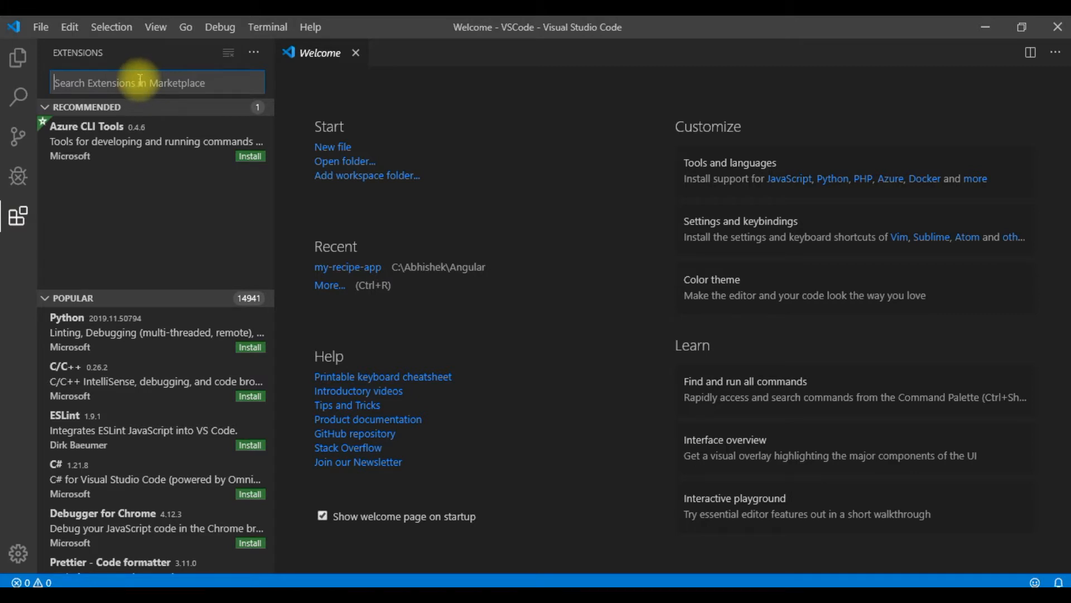
type("azure function")
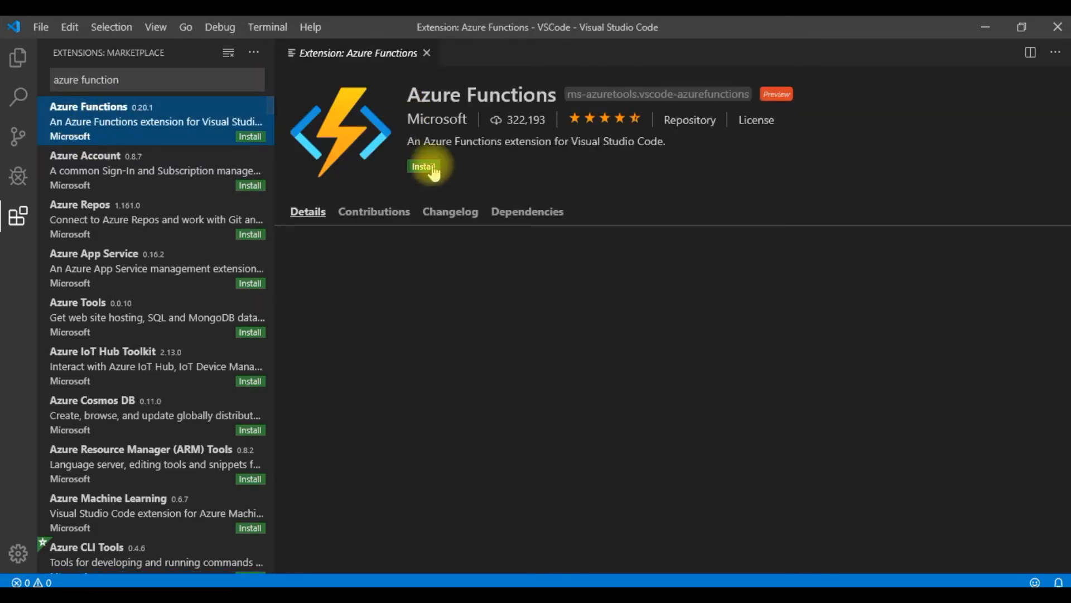
left_click(429, 166)
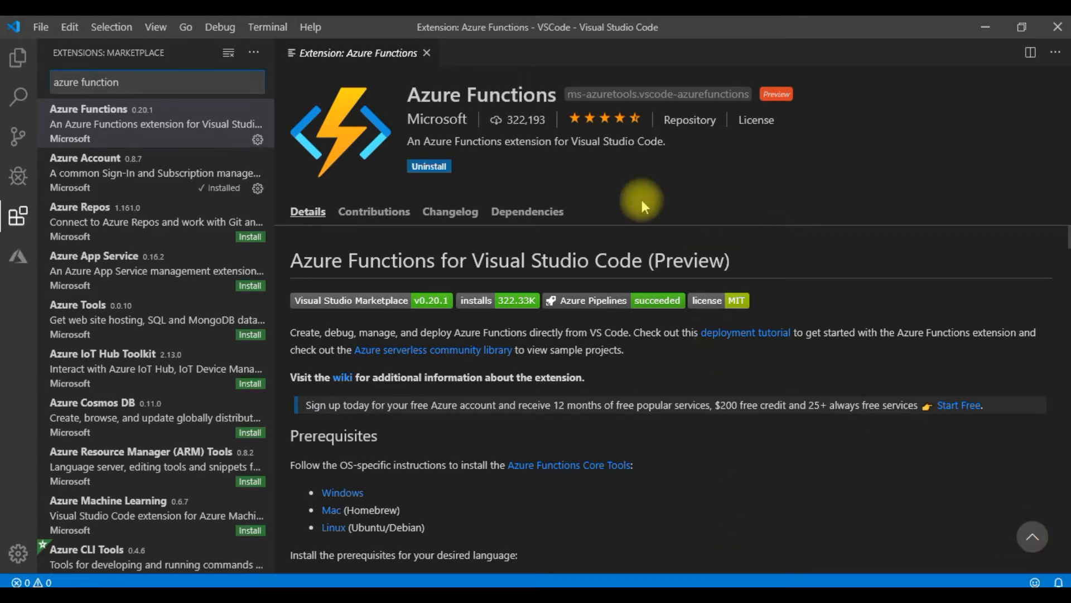
mouse_move(454, 96)
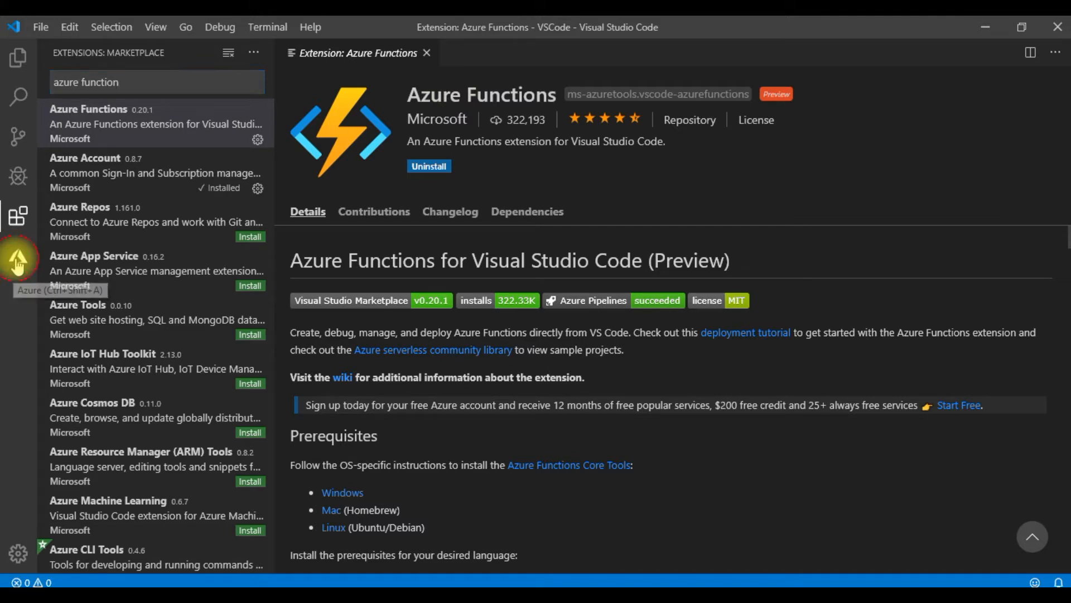
Start a new Azure Functions project from the Azure view, located in the VSCode folder.
left_click(19, 260)
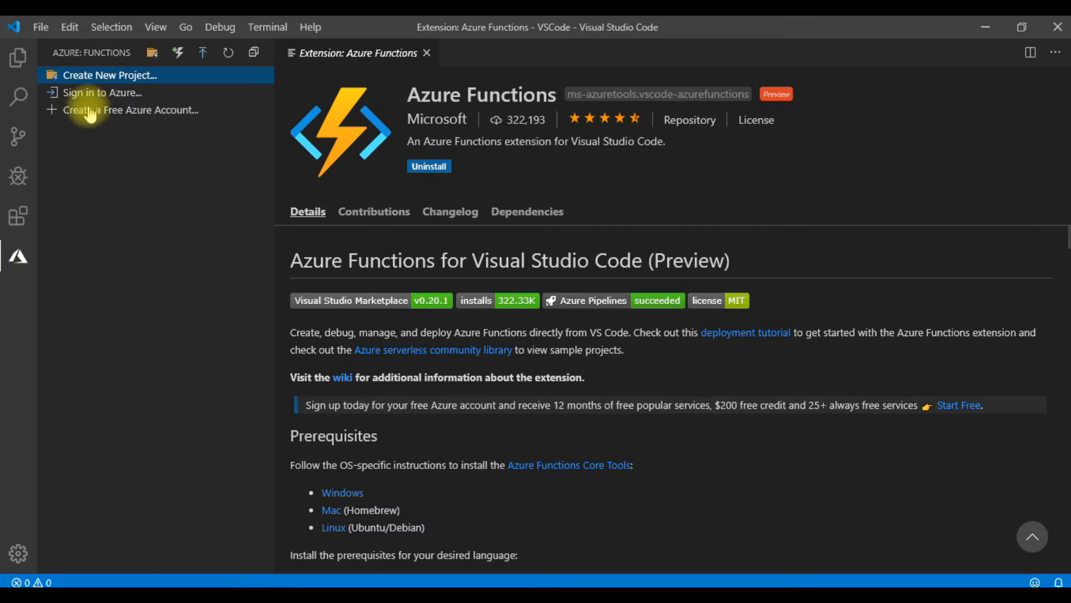
mouse_move(102, 93)
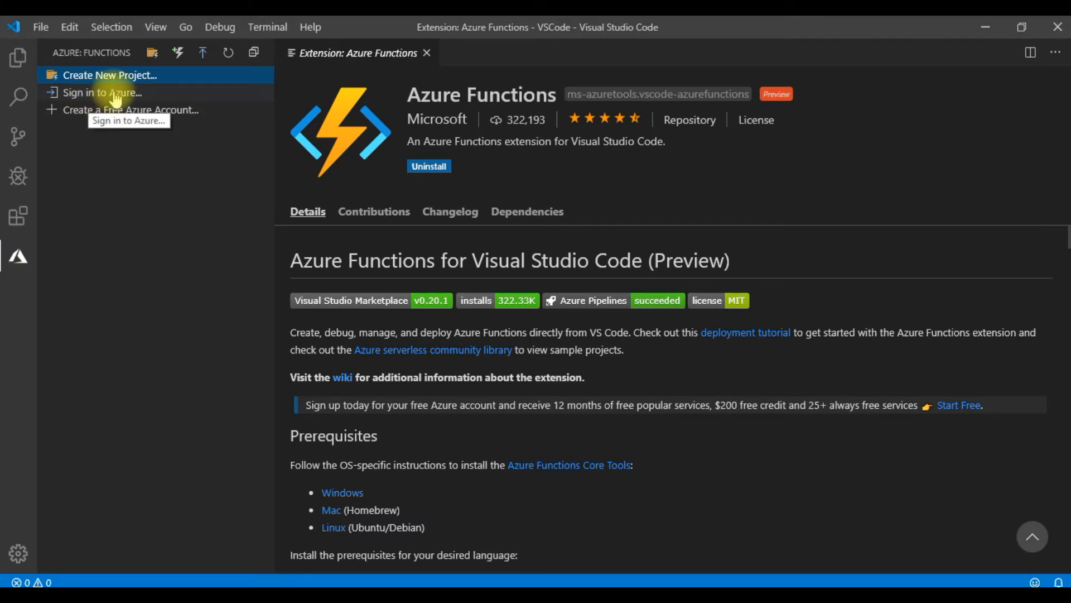
mouse_move(170, 110)
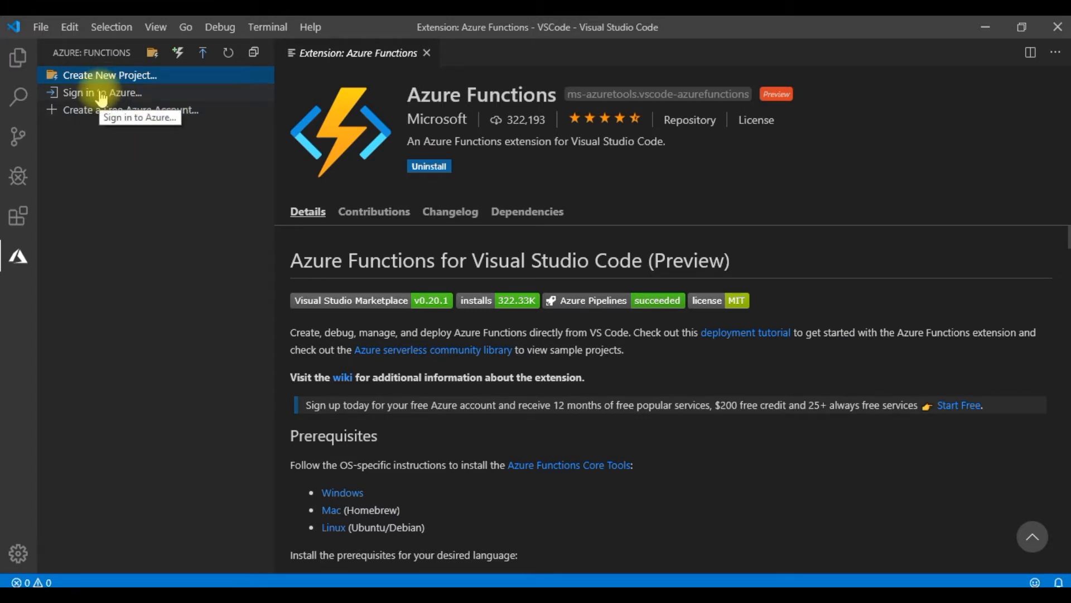
mouse_move(110, 74)
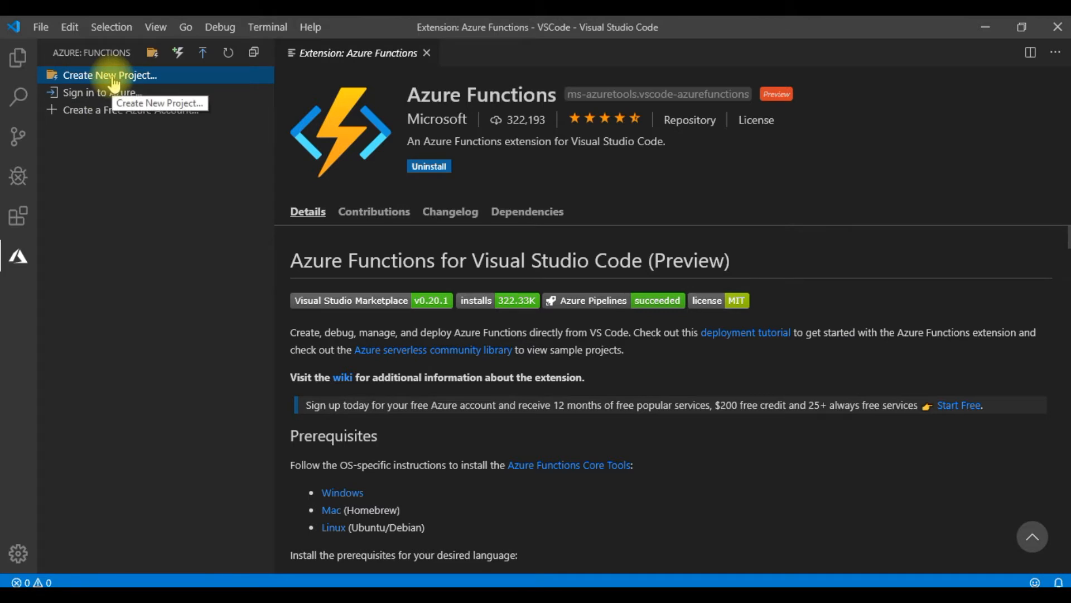
left_click(107, 75)
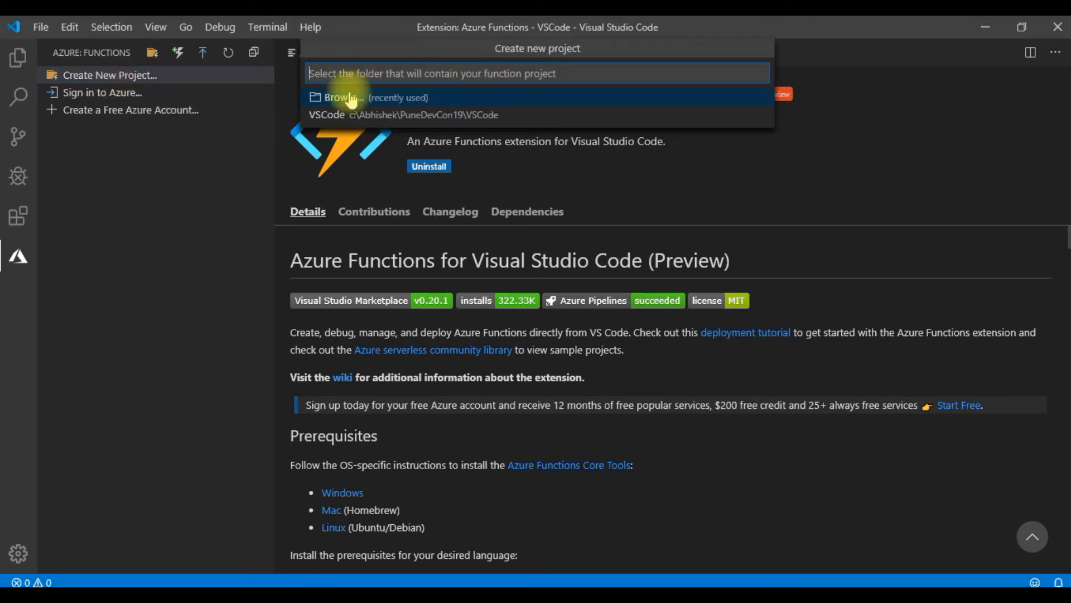
left_click(339, 97)
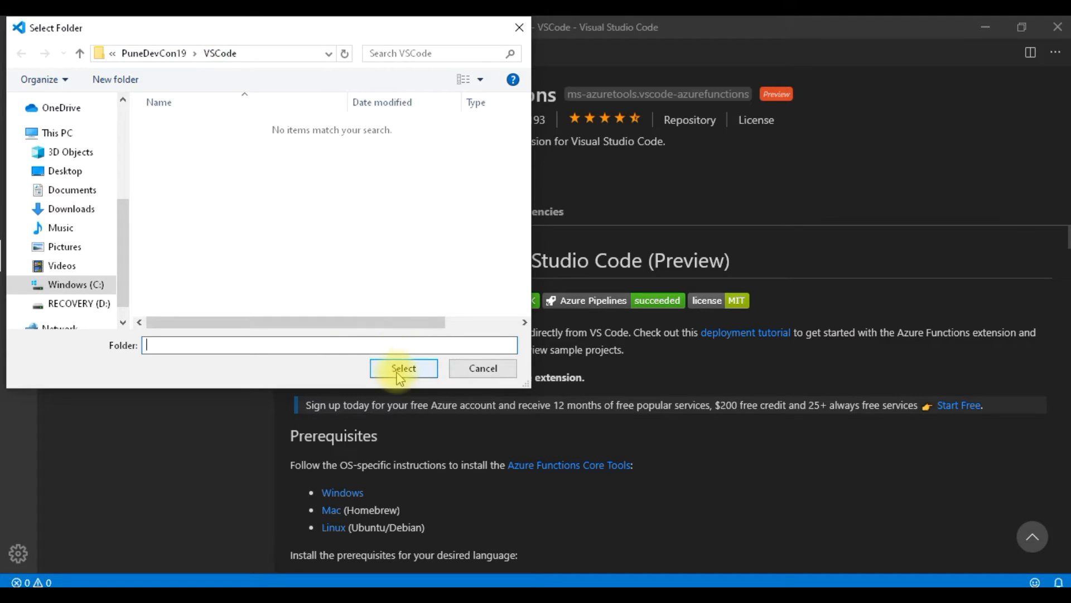
left_click(403, 368)
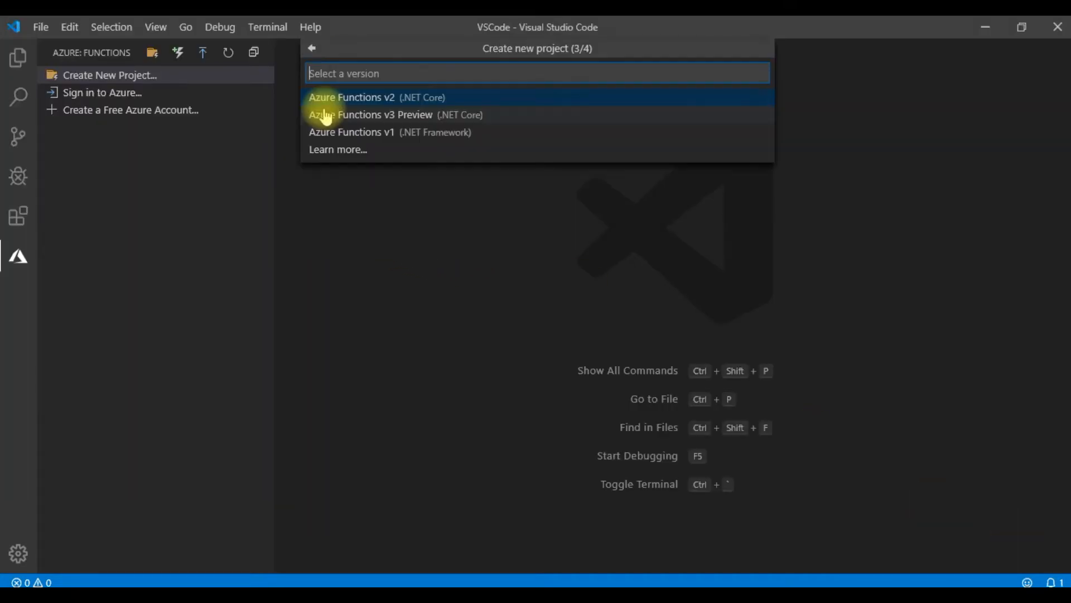
mouse_move(380, 100)
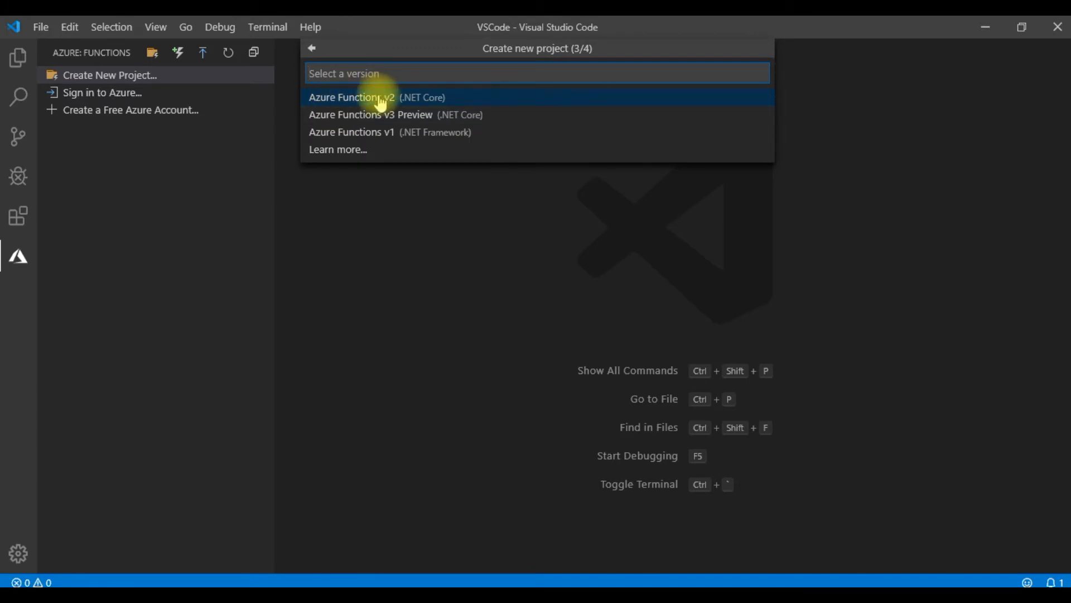
mouse_move(370, 132)
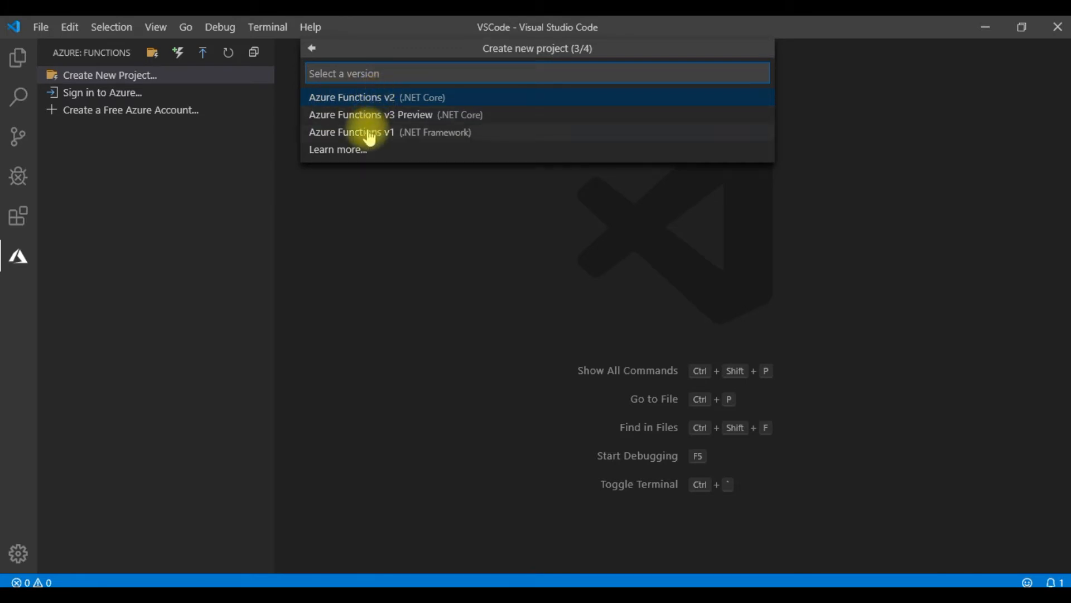
mouse_move(392, 119)
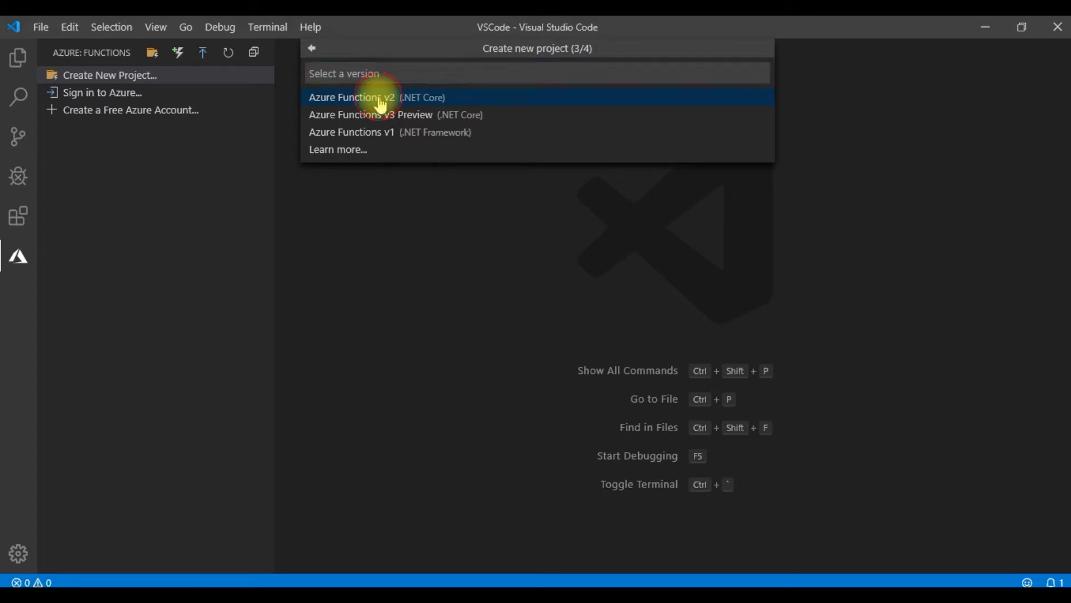
Choose the Azure Functions v2 runtime with an HTTP trigger template.
left_click(352, 97)
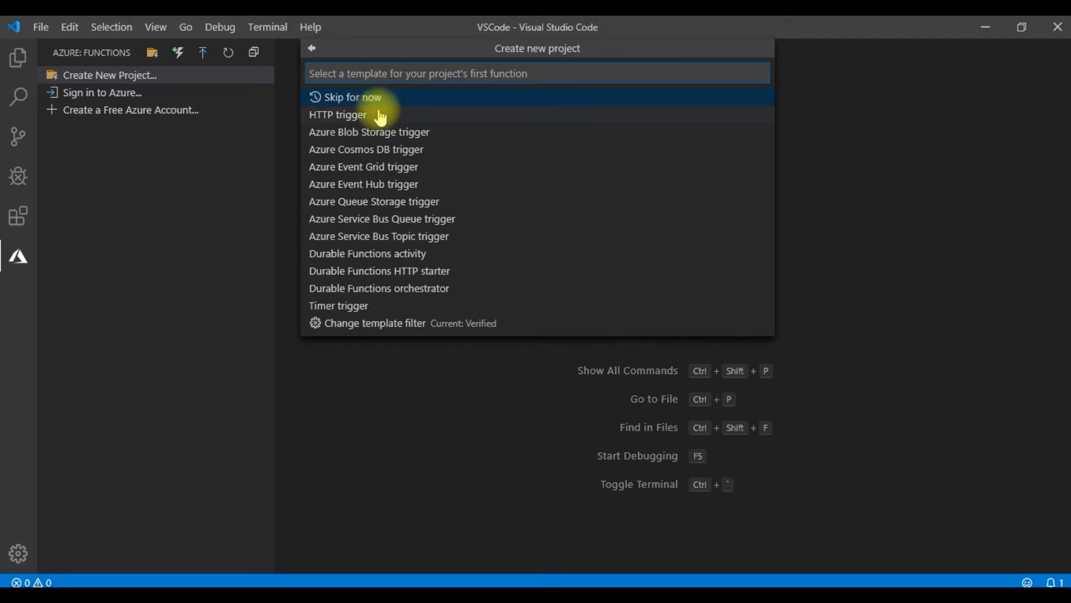
mouse_move(366, 148)
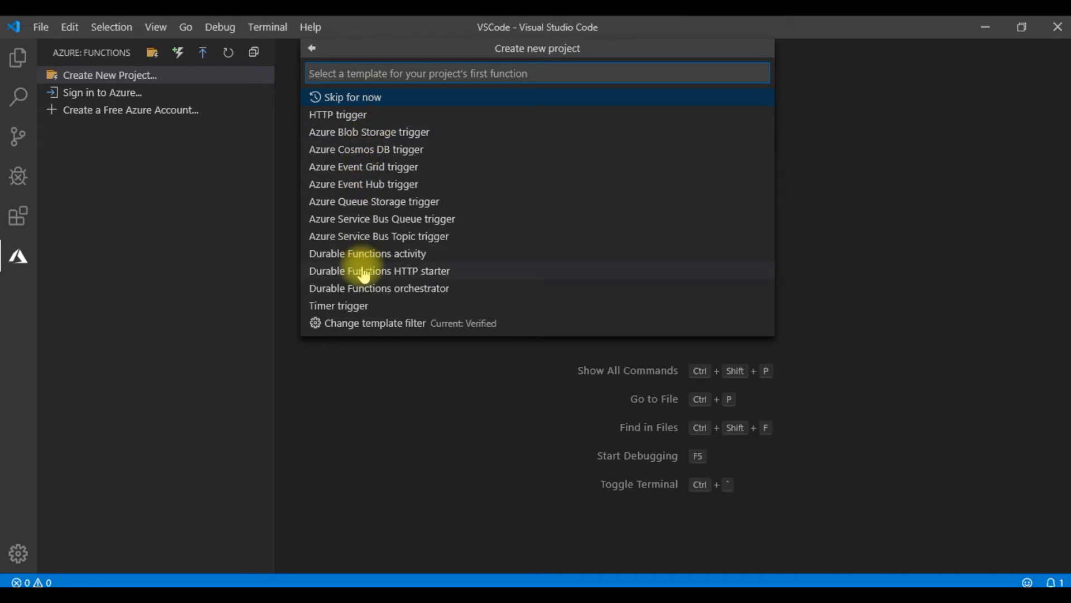
mouse_move(355, 116)
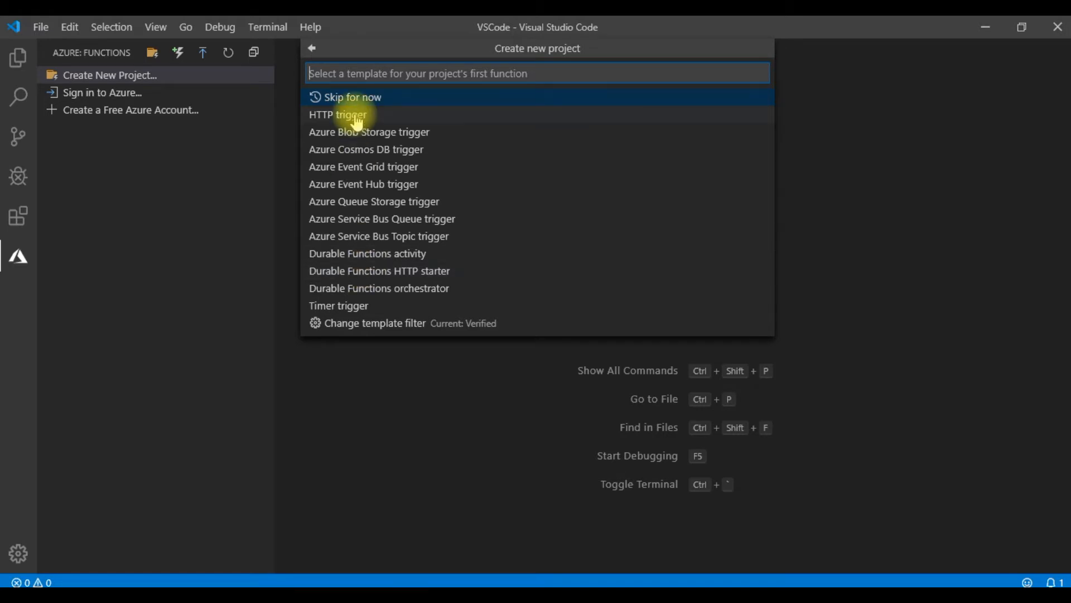
left_click(337, 114)
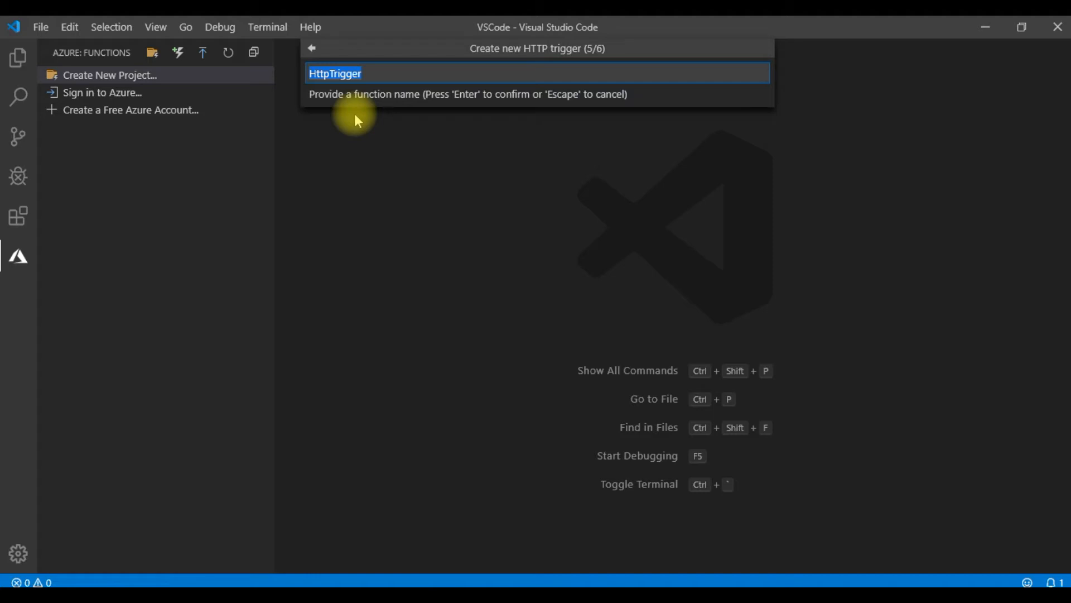
Name the function MyFunctionAppDemo with Anonymous authorization level.
type("MyFun")
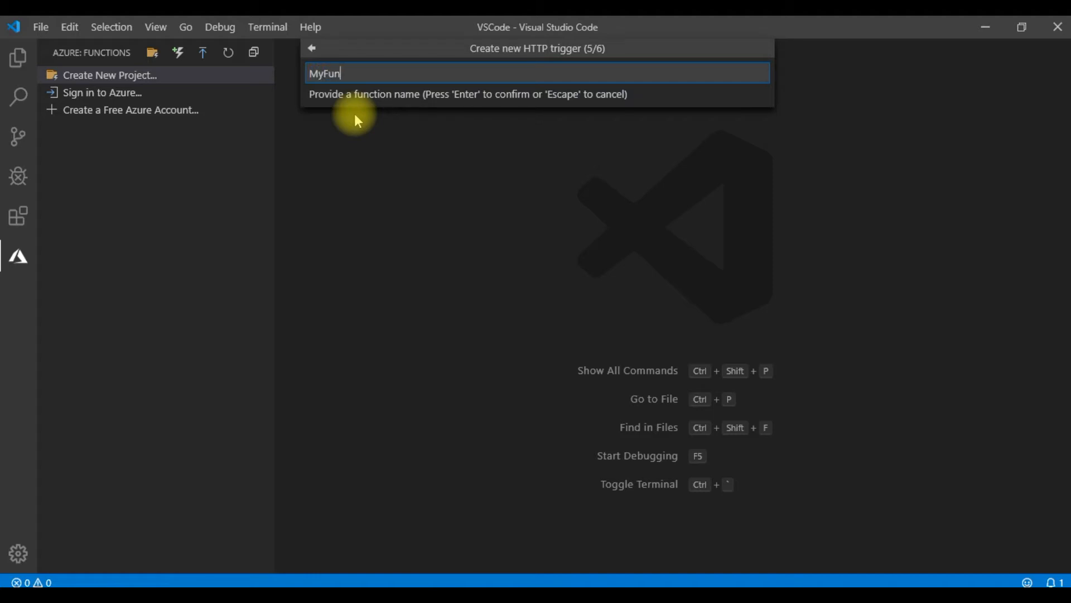
type("ctionAppDe")
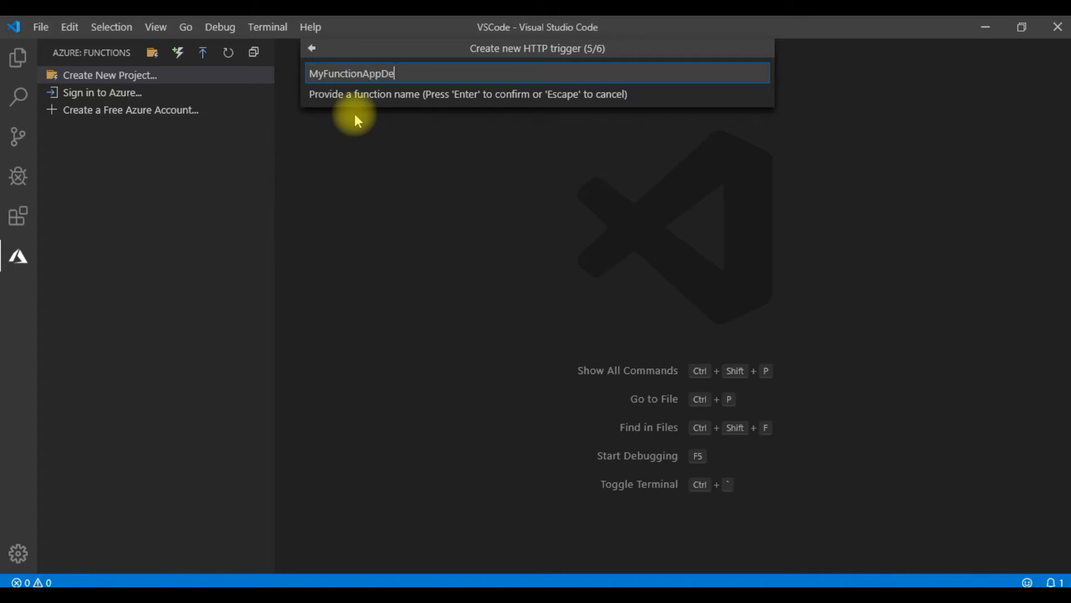
type("mo")
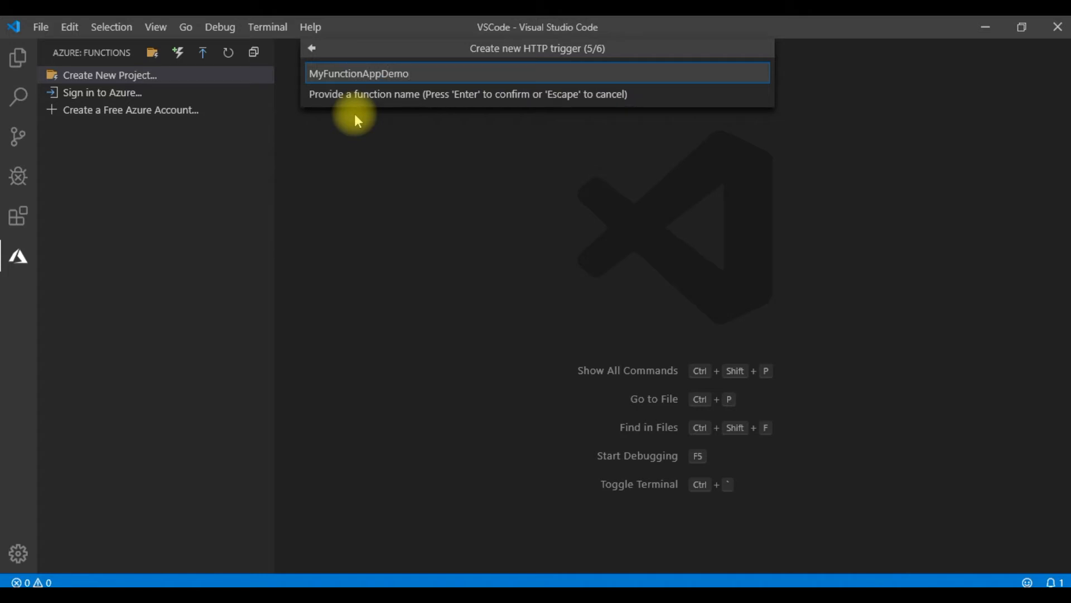
key("Enter")
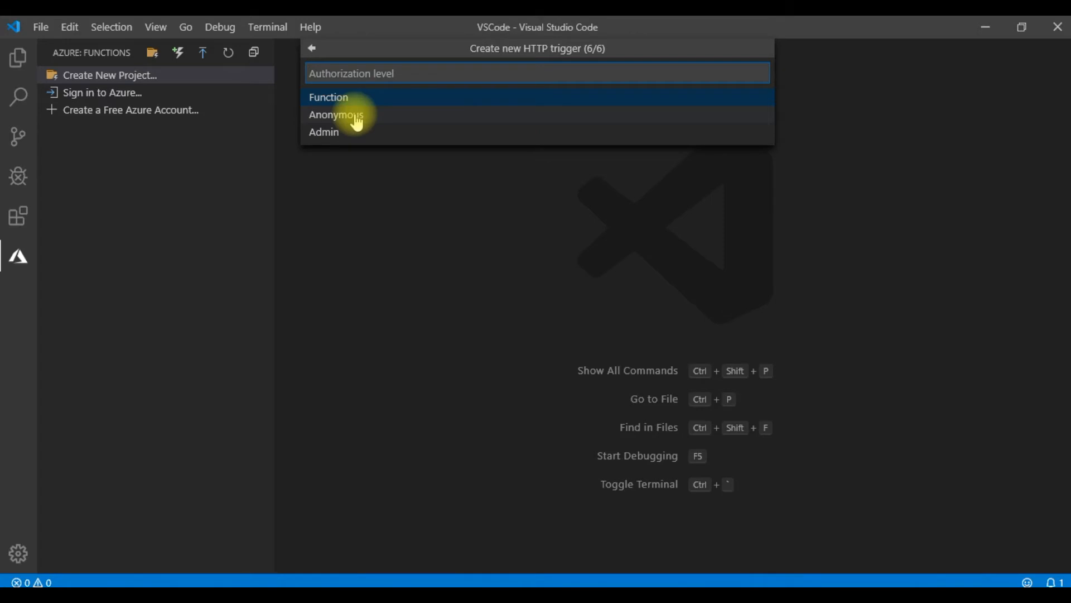
mouse_move(353, 122)
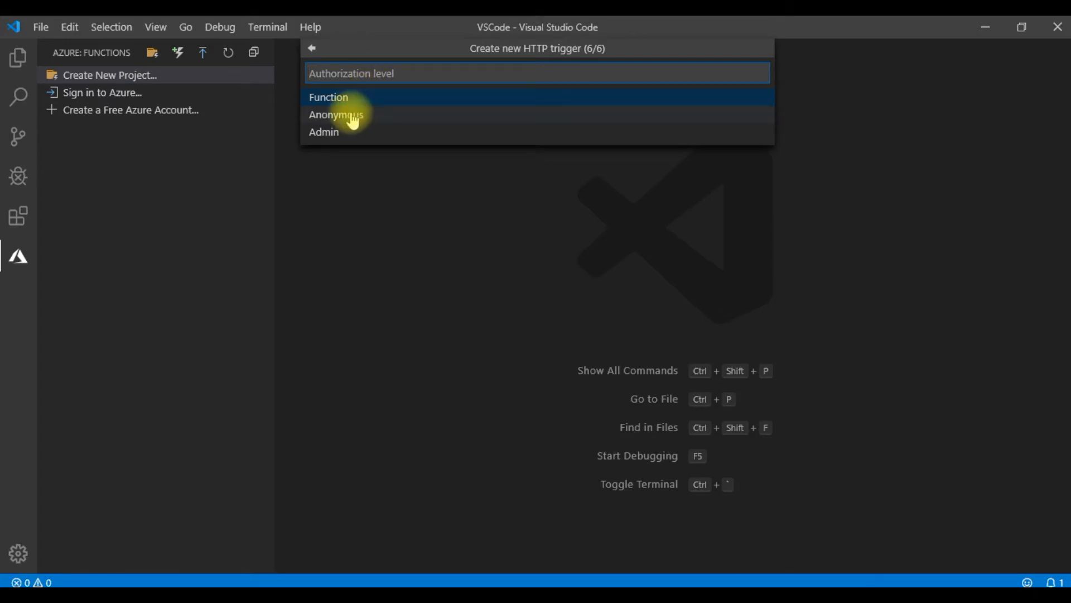
left_click(328, 97)
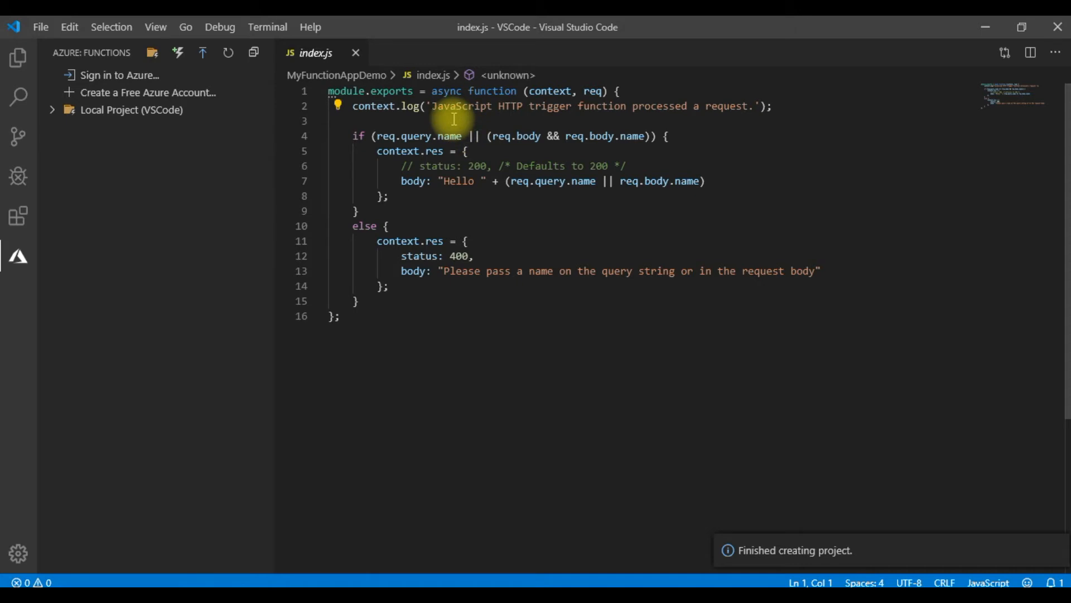
mouse_move(459, 310)
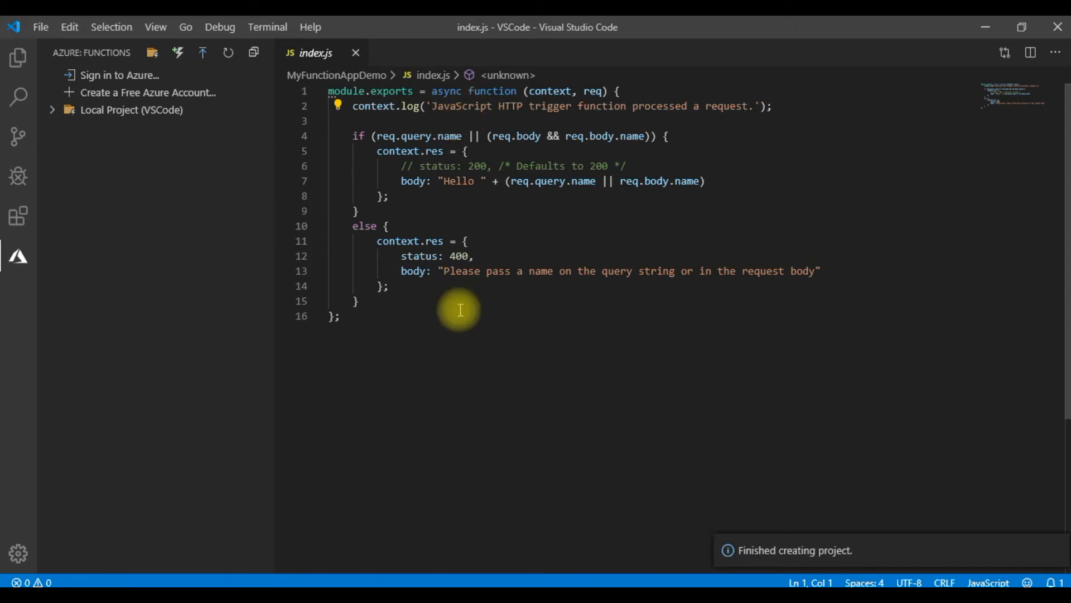
mouse_move(461, 324)
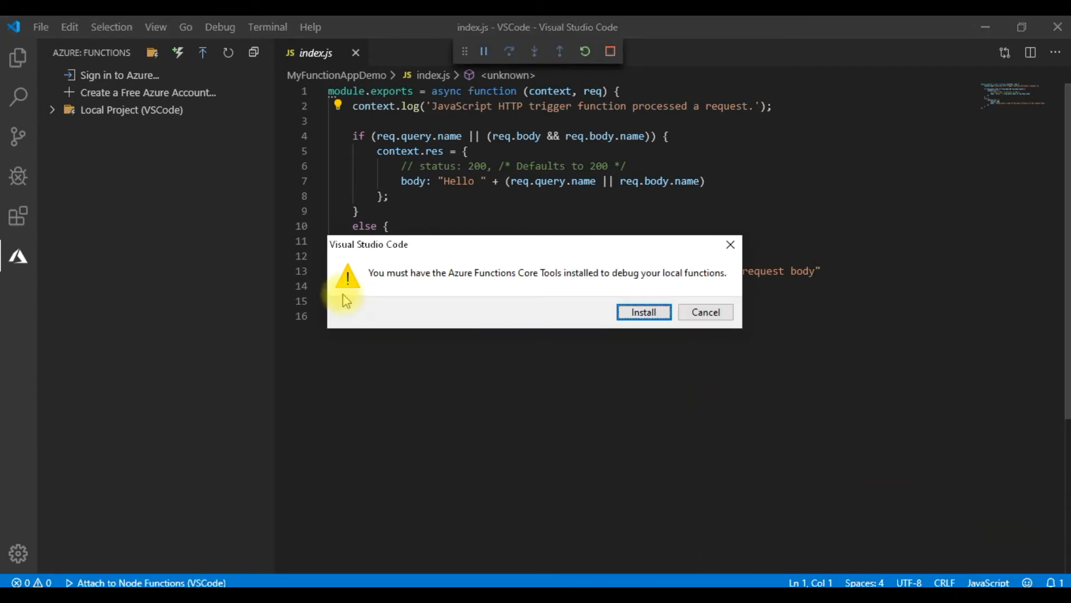
mouse_move(358, 284)
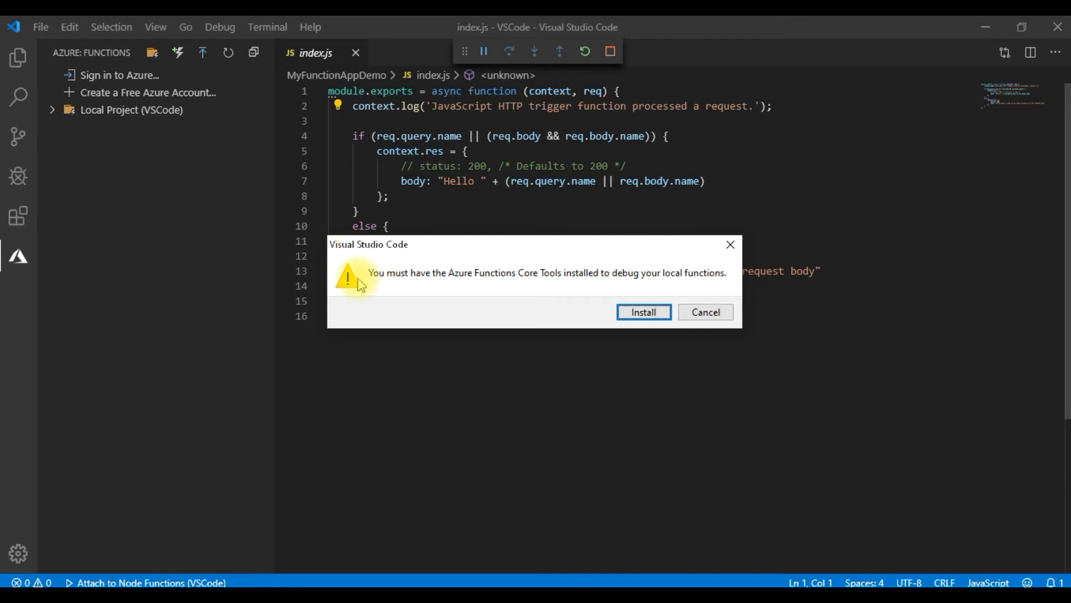
mouse_move(373, 284)
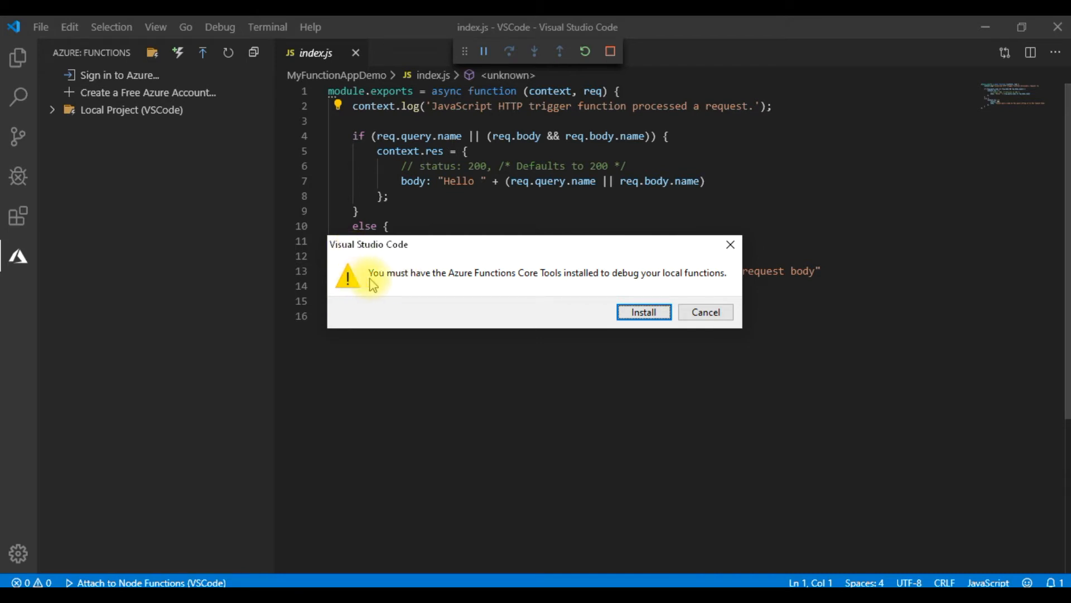
mouse_move(566, 295)
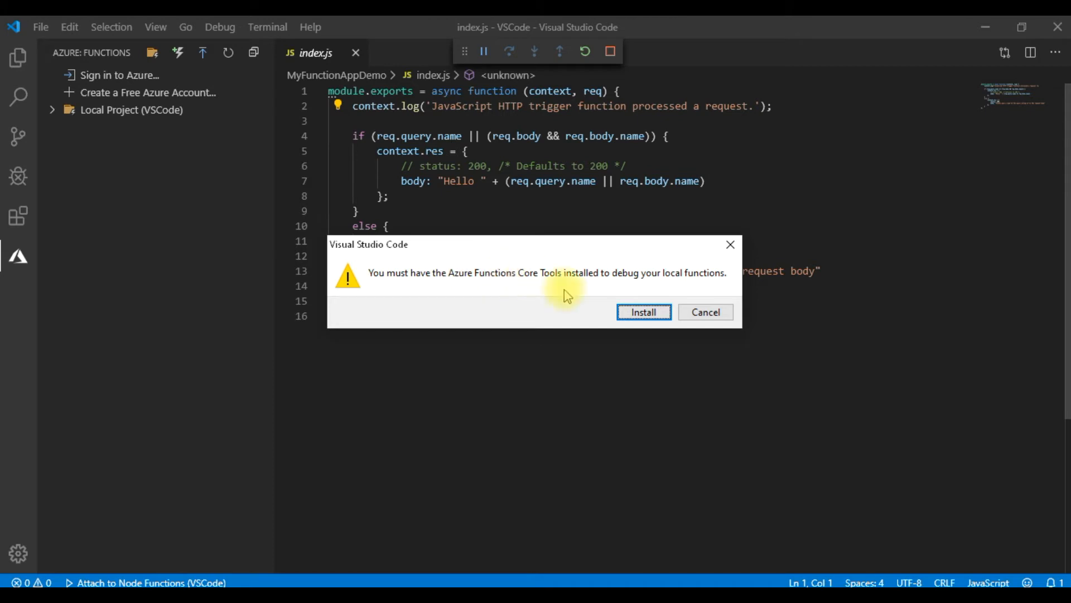
mouse_move(704, 273)
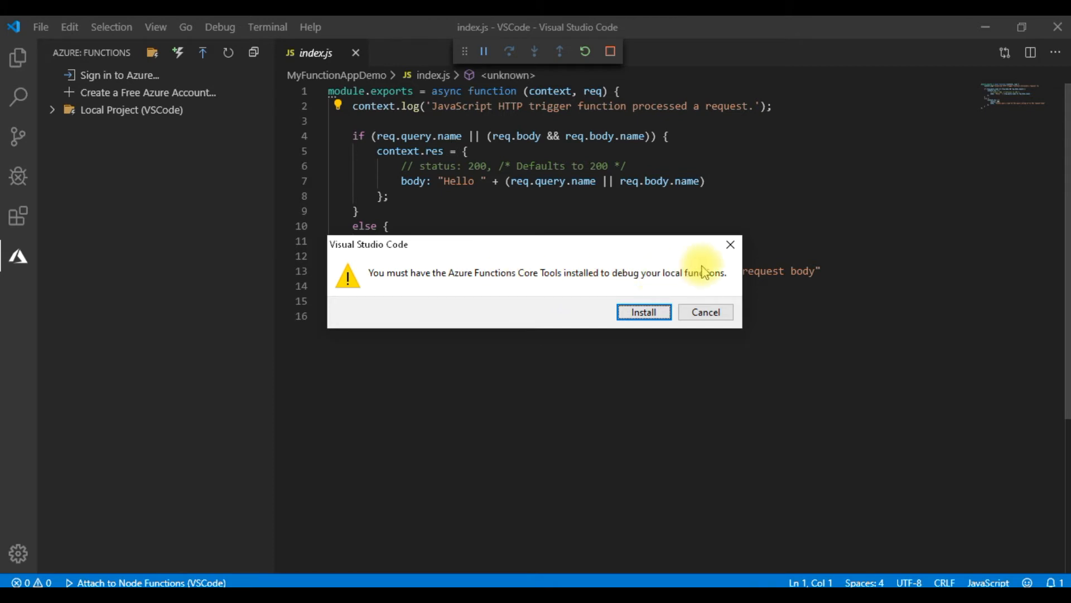
Dismiss the Core Tools prompt and start the local function host serving MyFunctionAppDemo at localhost:7071.
left_click(704, 311)
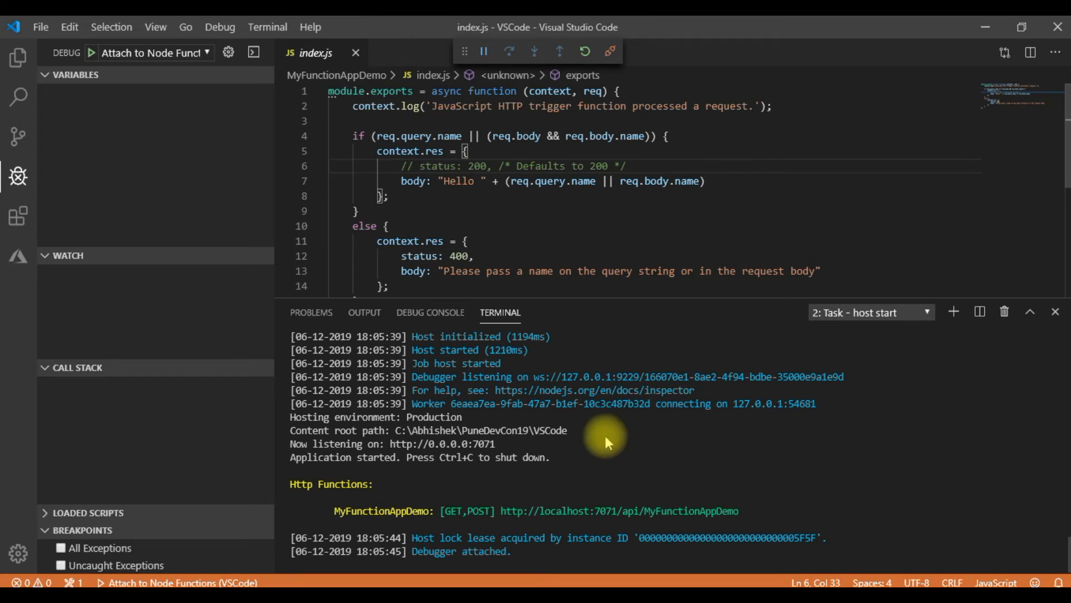
mouse_move(511, 428)
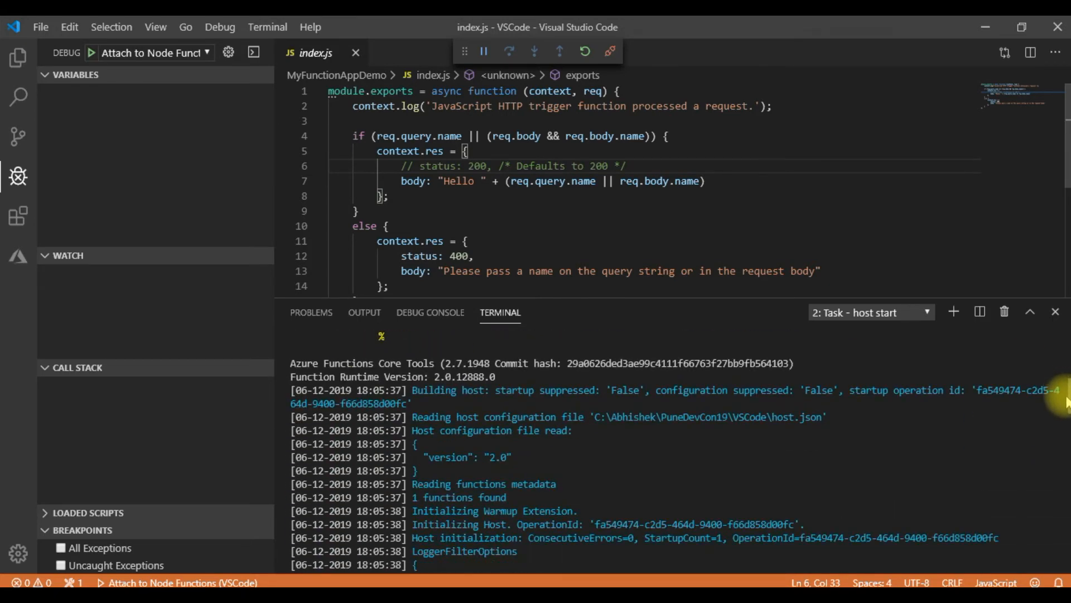
scroll("down", 3)
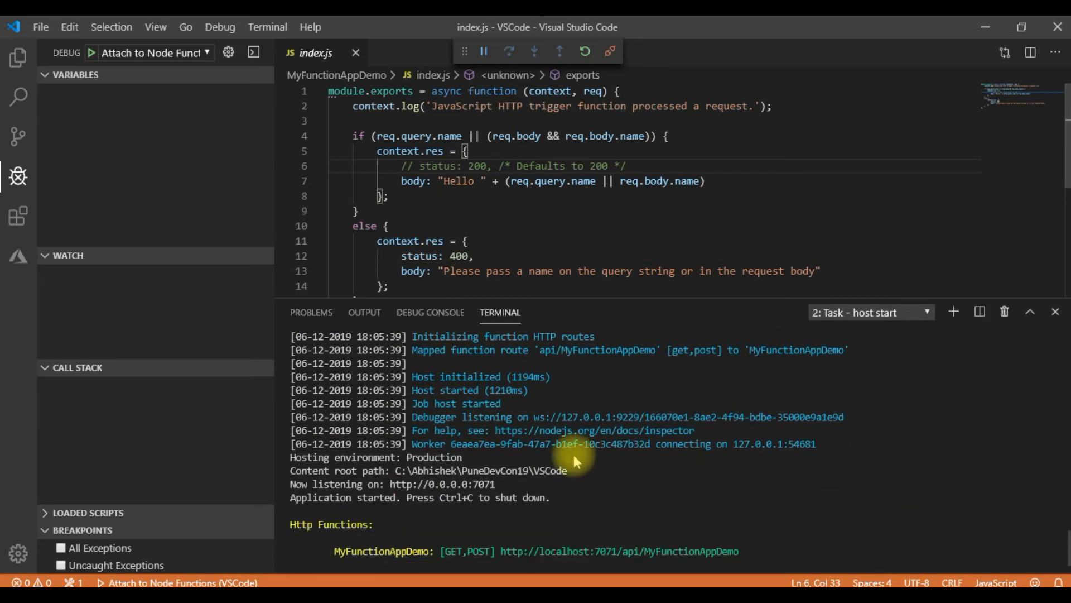
mouse_move(544, 392)
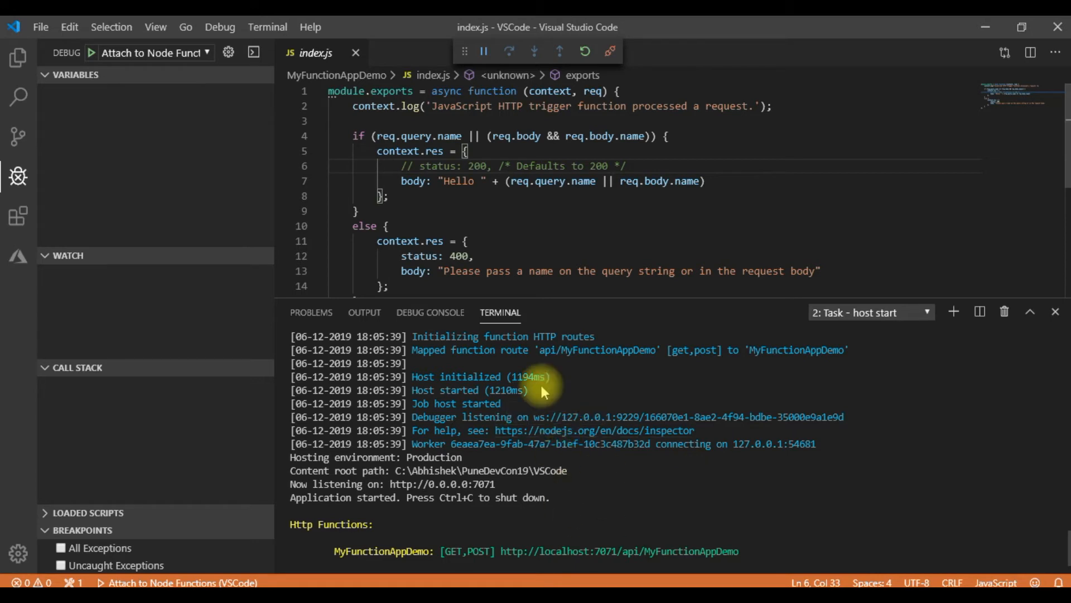
mouse_move(1016, 522)
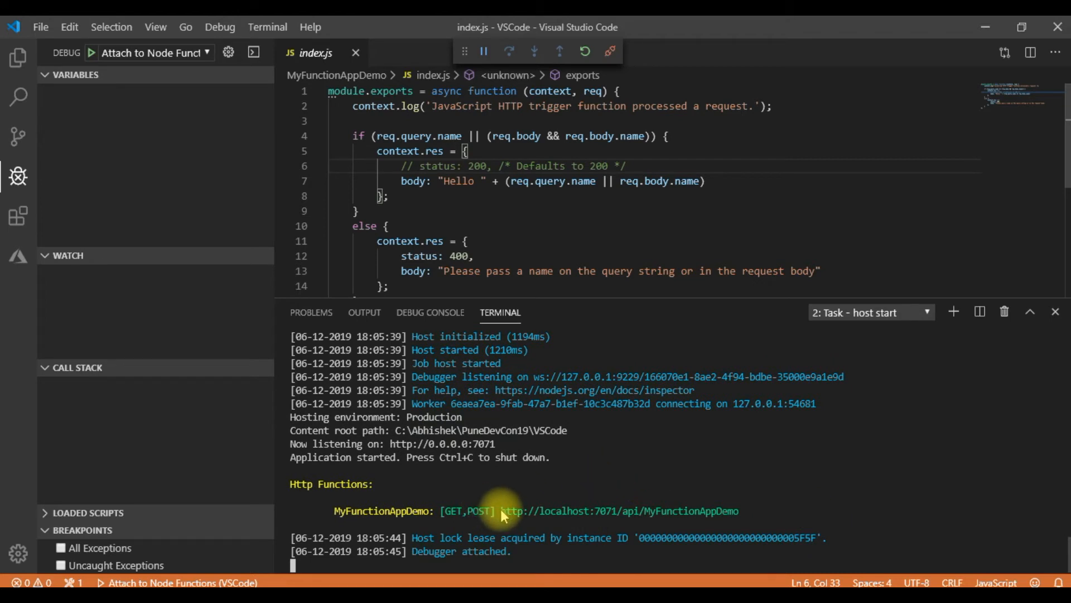
mouse_move(741, 519)
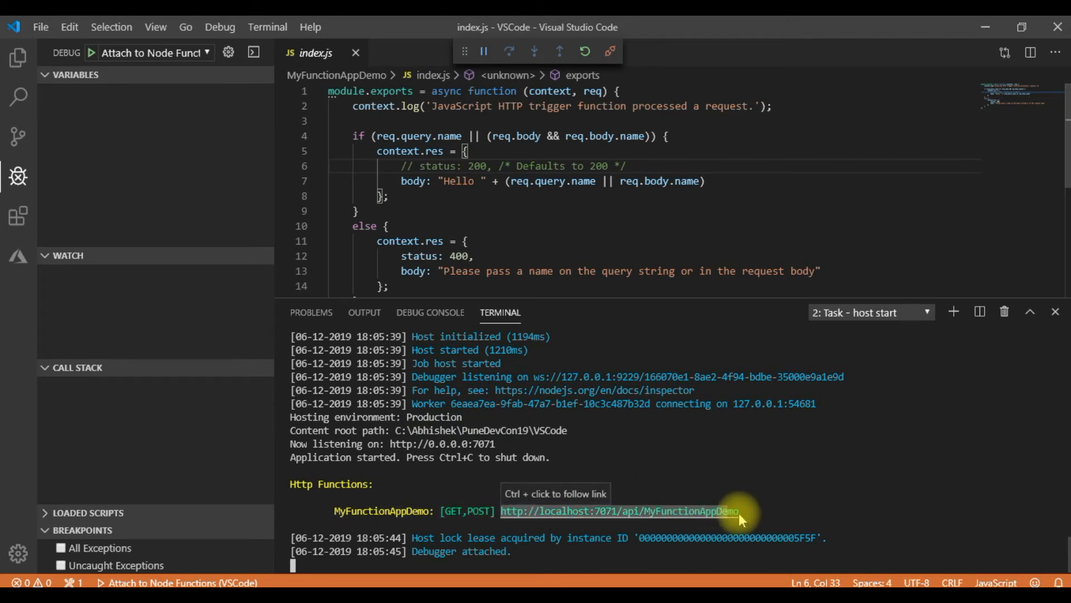
mouse_move(731, 518)
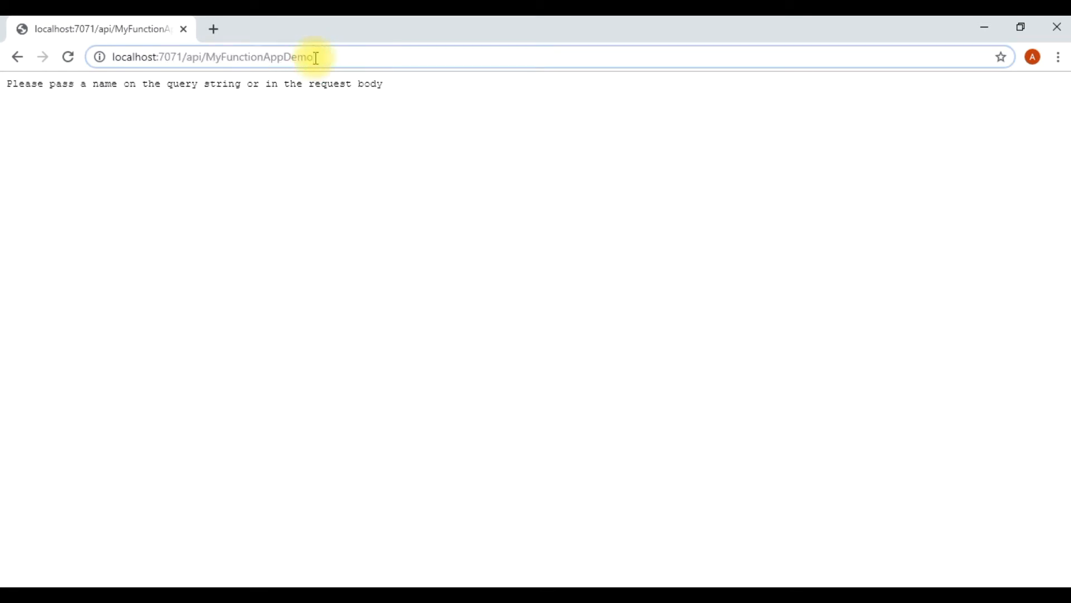
Append ?name=abh to the local MyFunctionAppDemo URL in the browser address bar.
type("?")
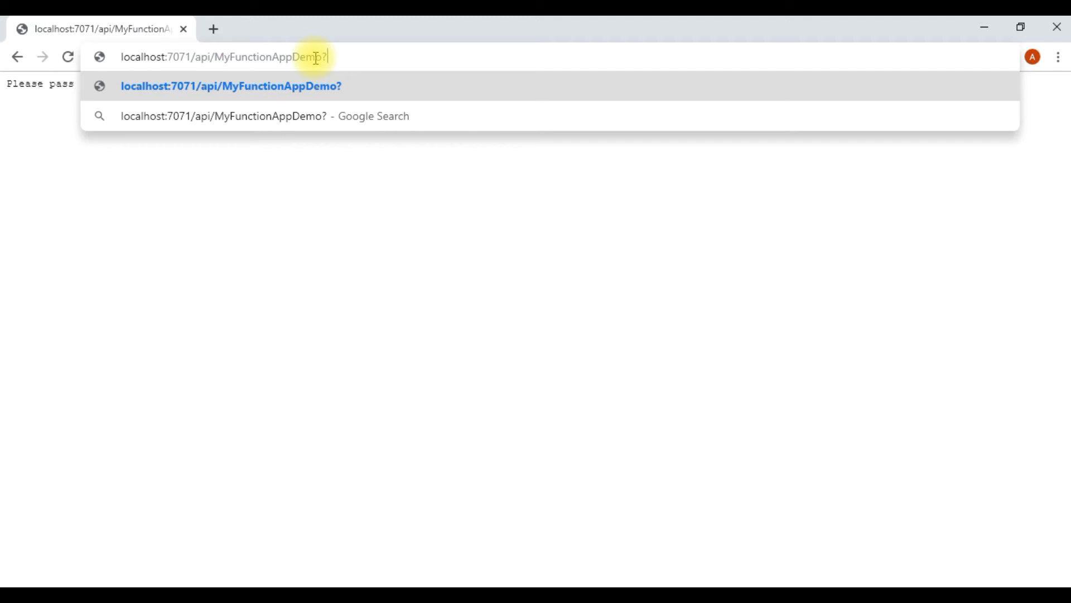
type("name")
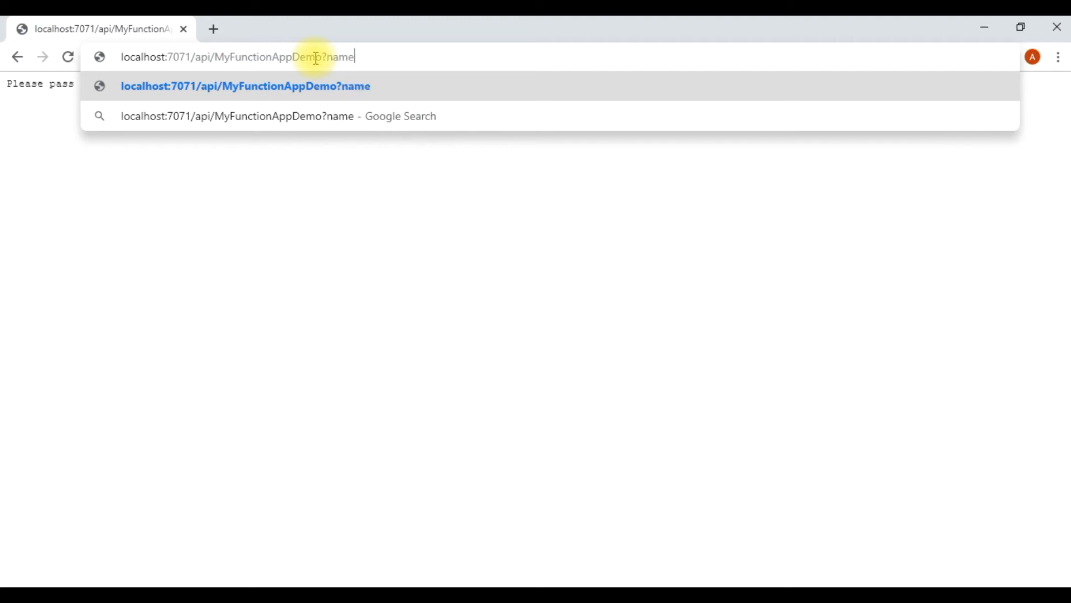
type("=abh")
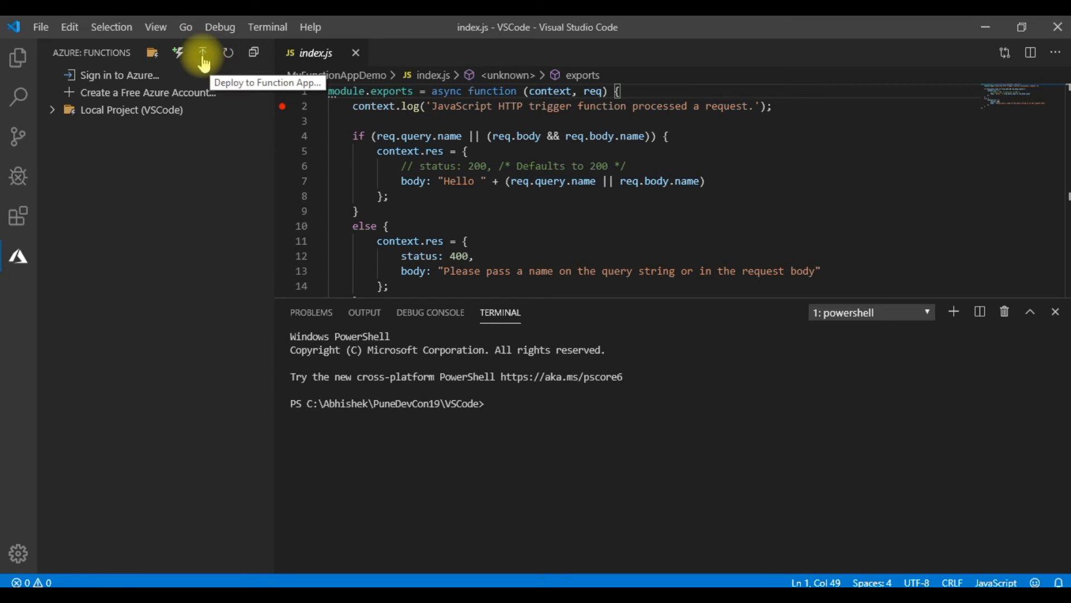
Start Deploy to Function App and choose Sign in to Azure.
left_click(202, 52)
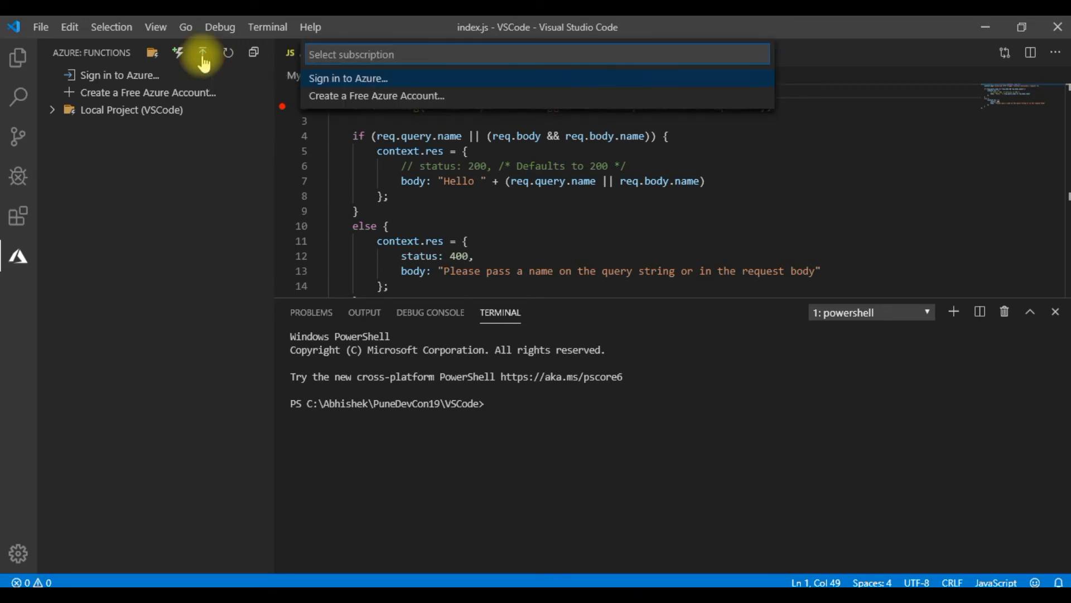
mouse_move(355, 81)
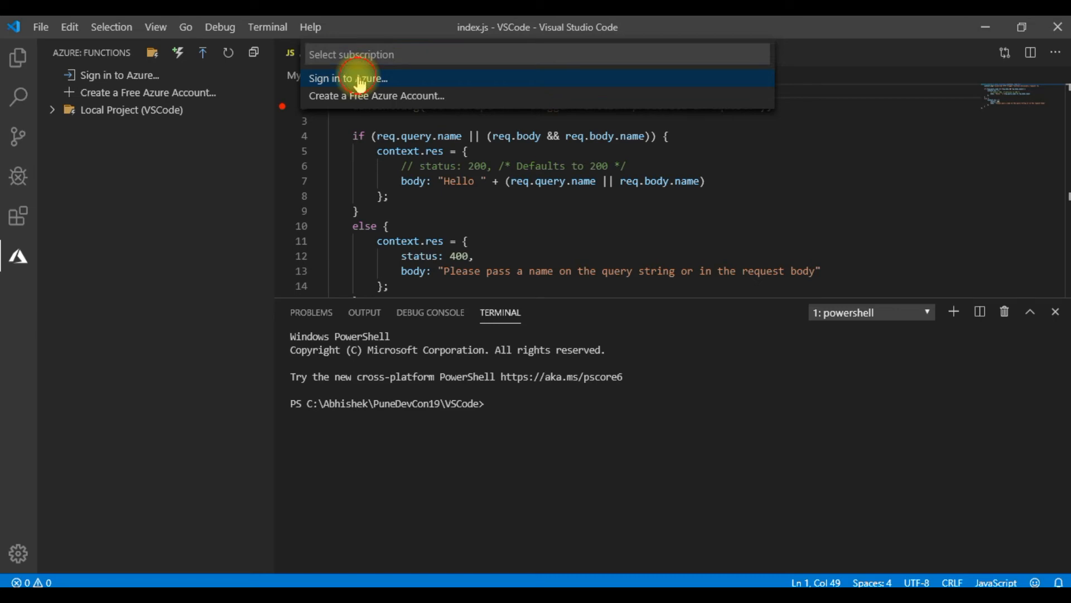
left_click(348, 78)
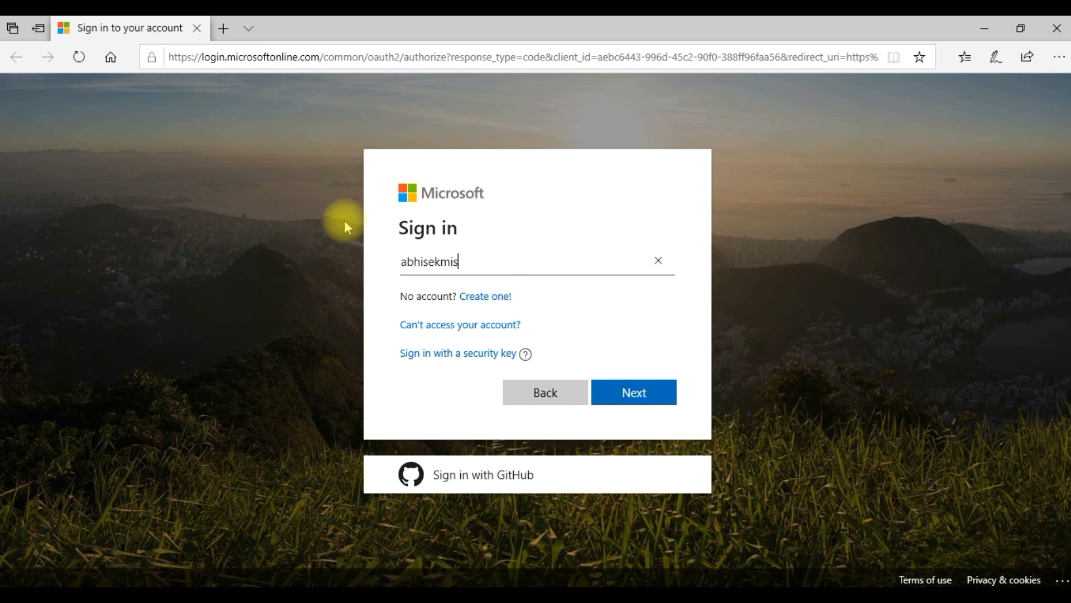
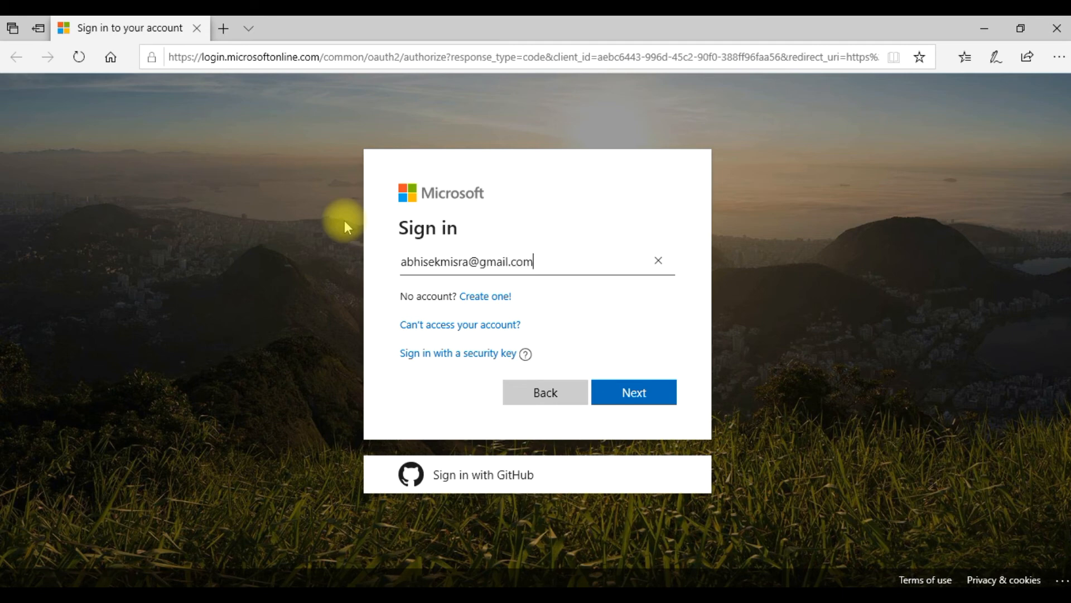
Sign in to Azure with the gmail.com account email and password.
left_click(631, 391)
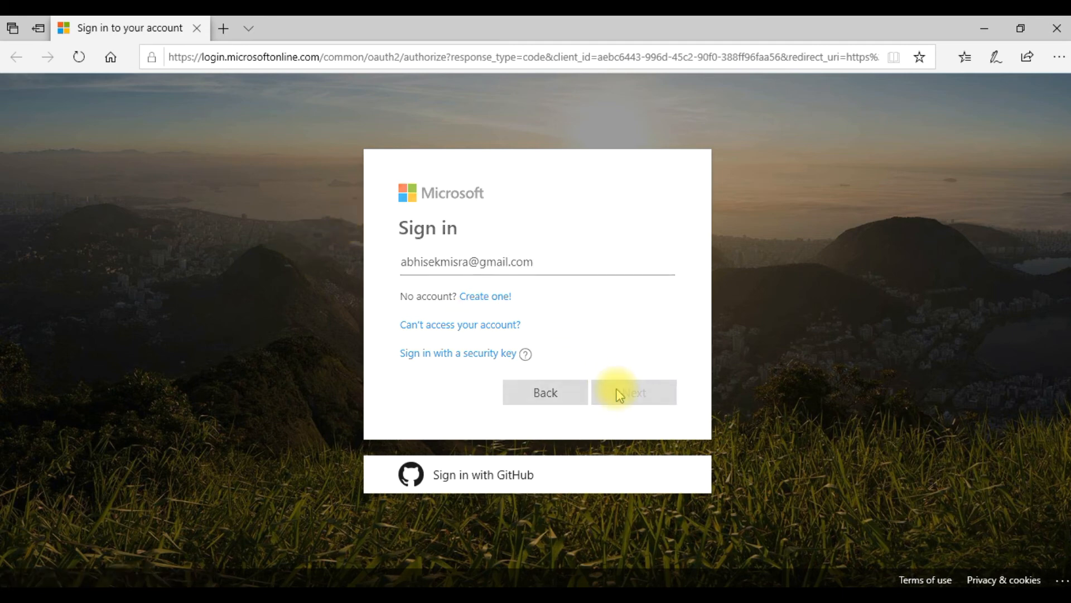
left_click(631, 391)
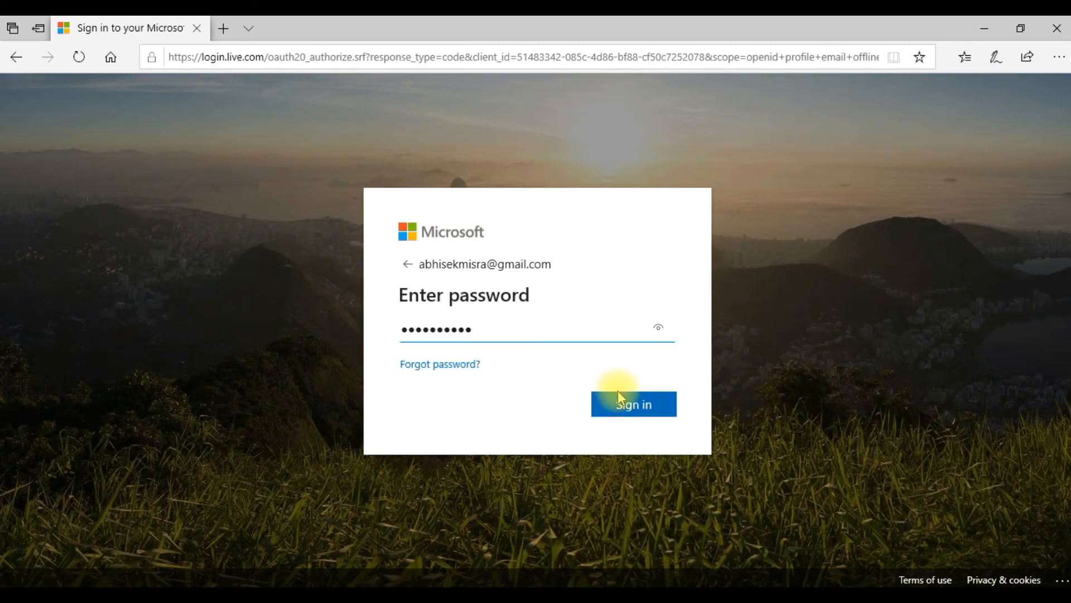
left_click(631, 403)
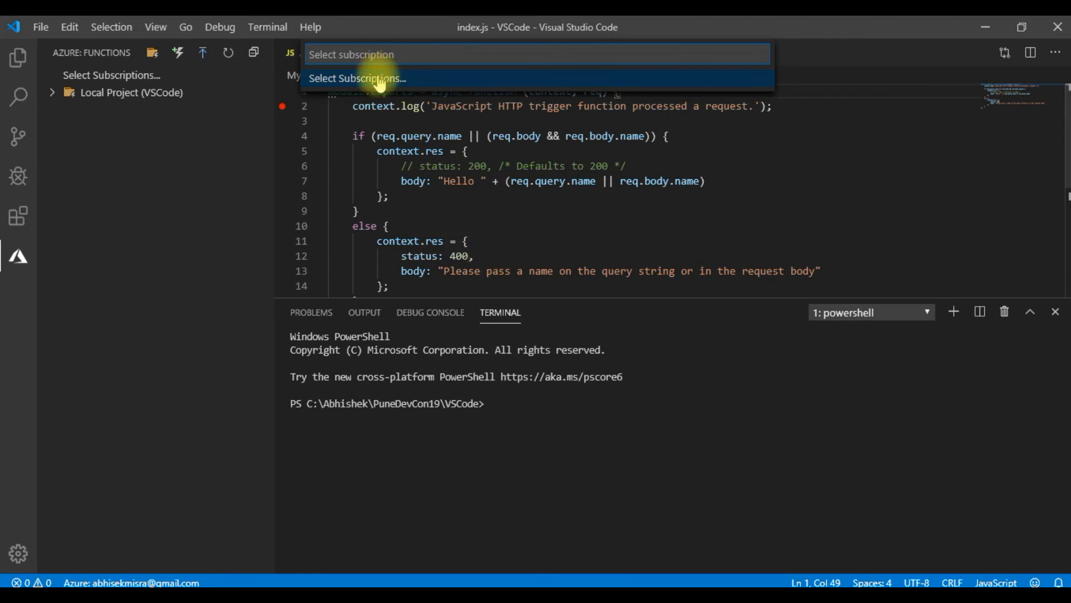
Select the Visual Studio Premium with MSDN subscription and choose Create new Function App in Azure.
left_click(357, 78)
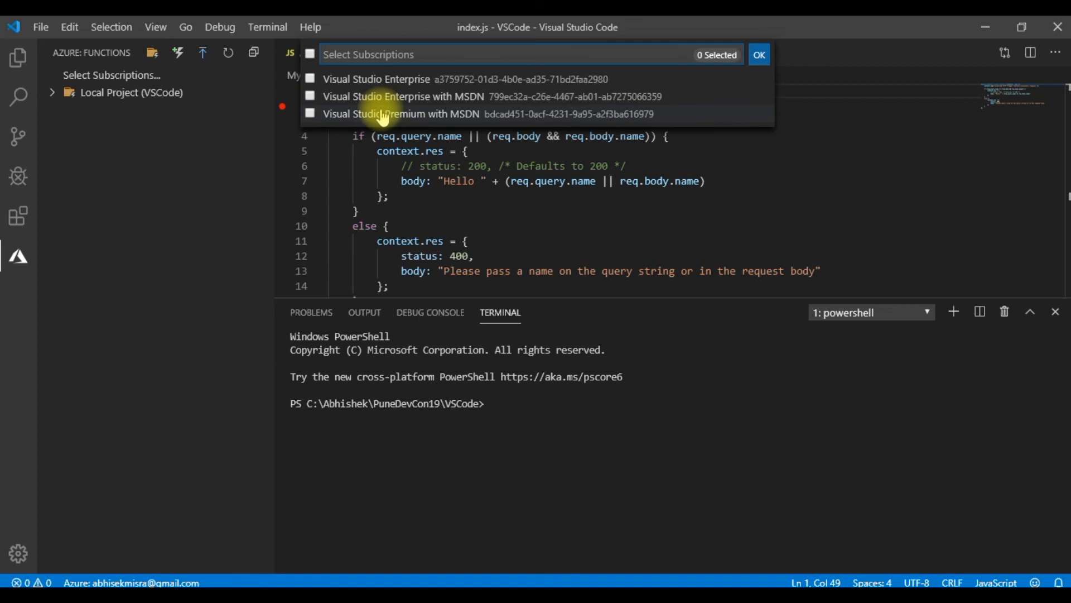
left_click(310, 114)
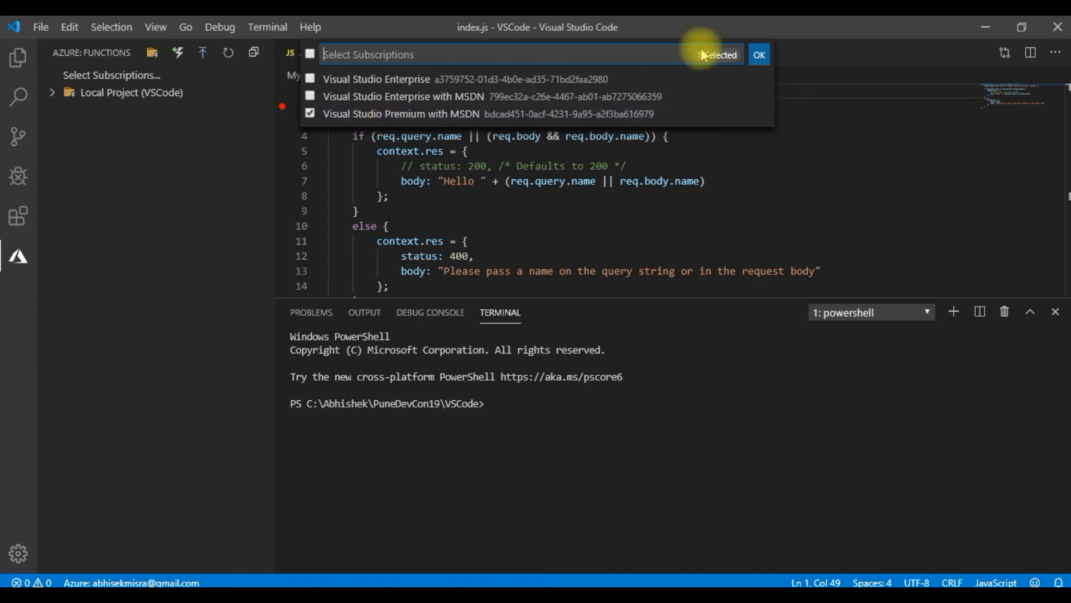
left_click(759, 55)
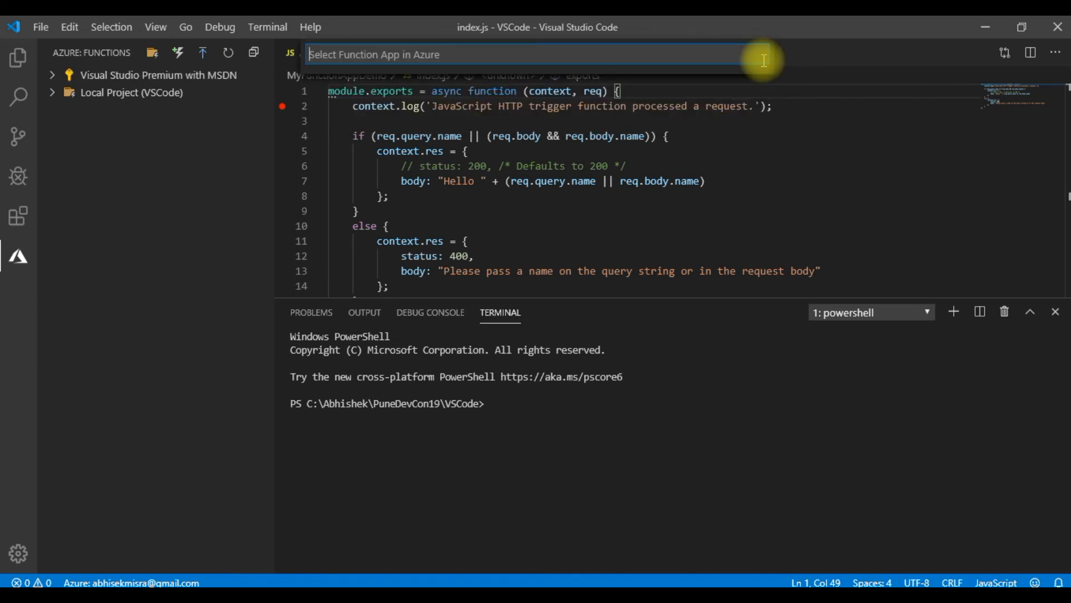
left_click(537, 54)
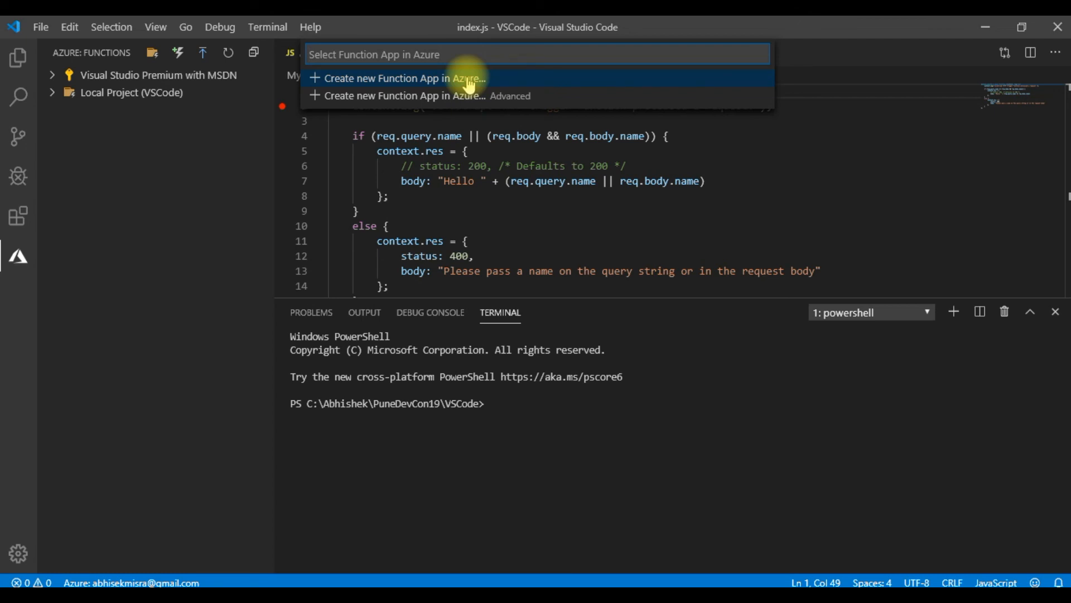
mouse_move(509, 96)
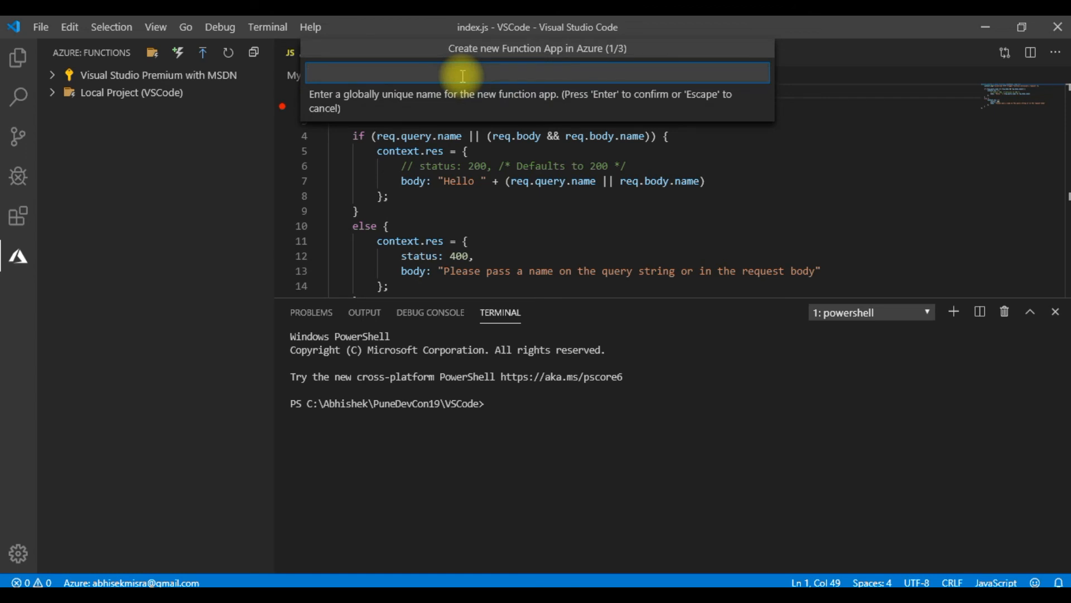
Create Function App function124323 on Node.js 10.x hosted in East US.
type("funct")
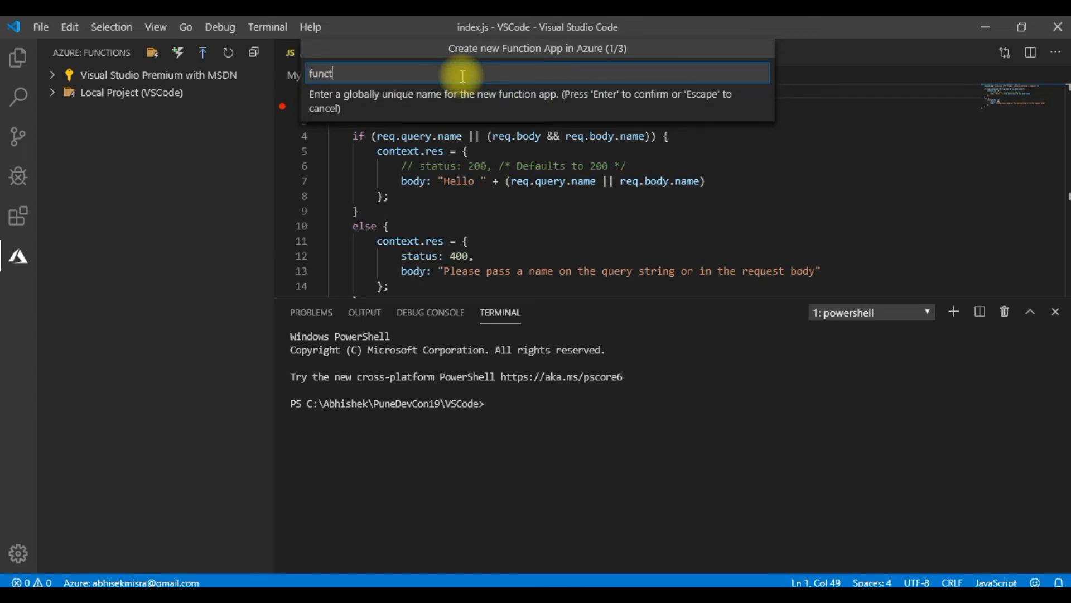
type("ion")
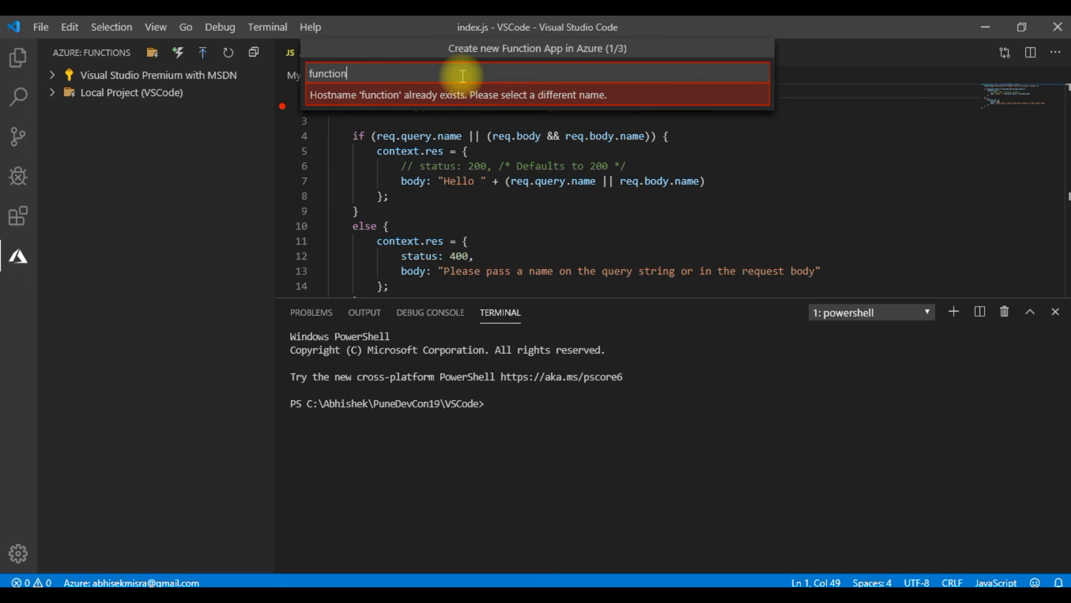
type("124")
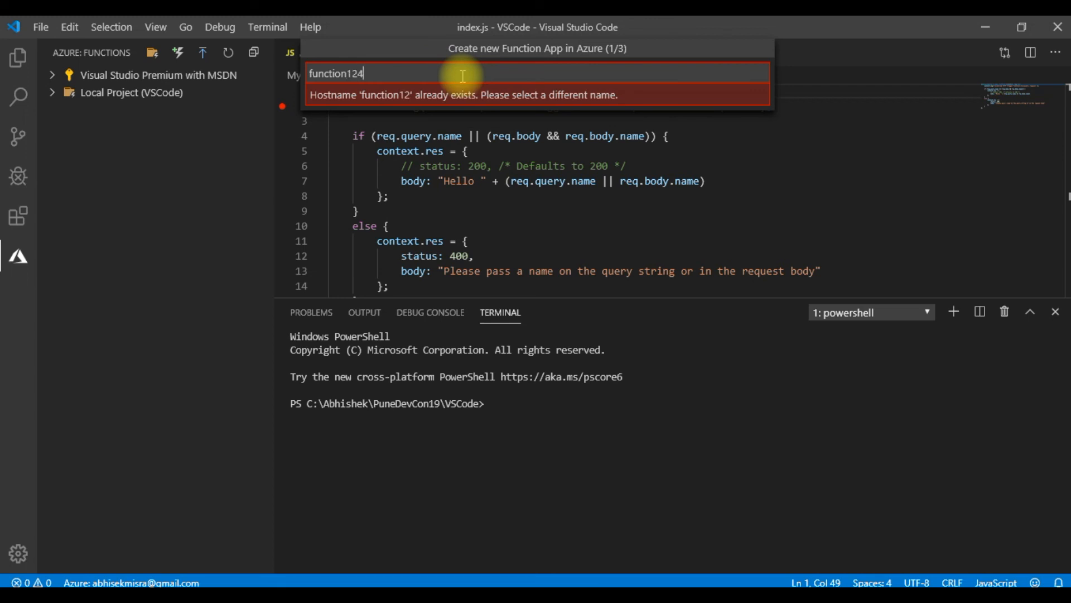
type("323")
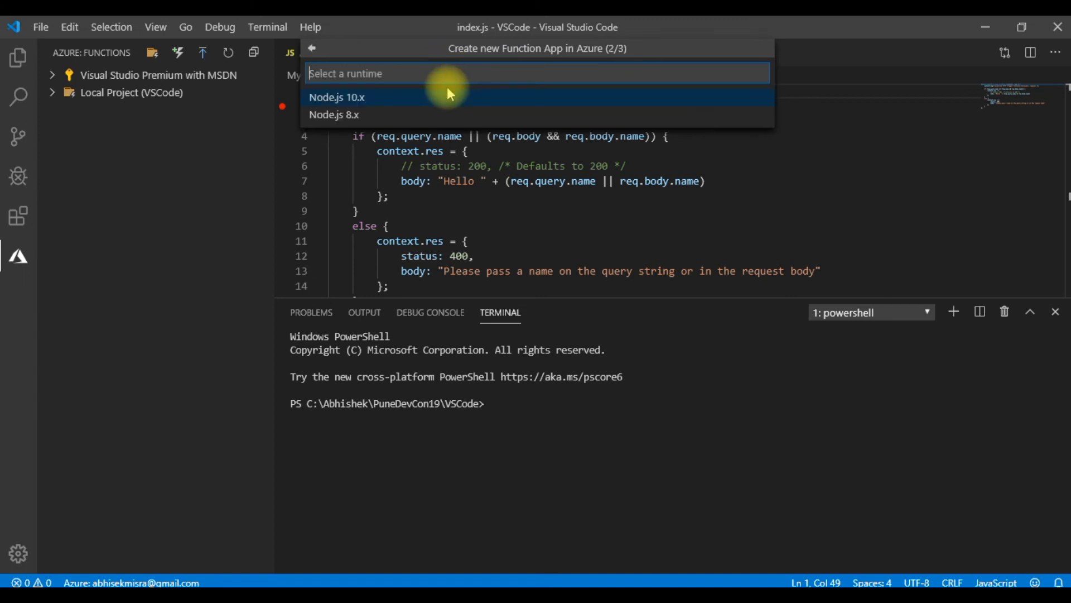
left_click(337, 96)
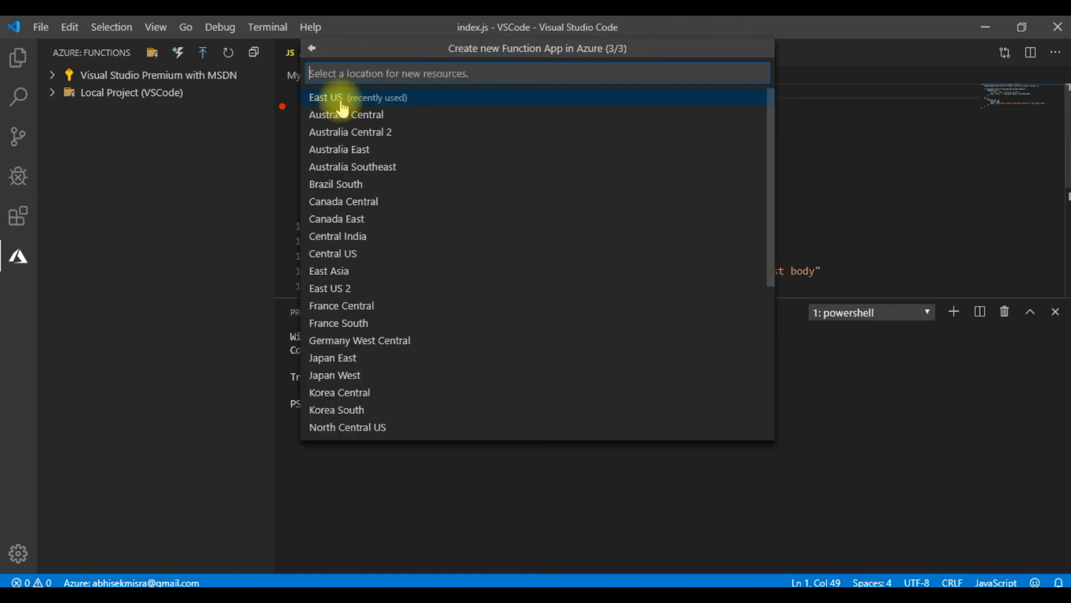
left_click(357, 97)
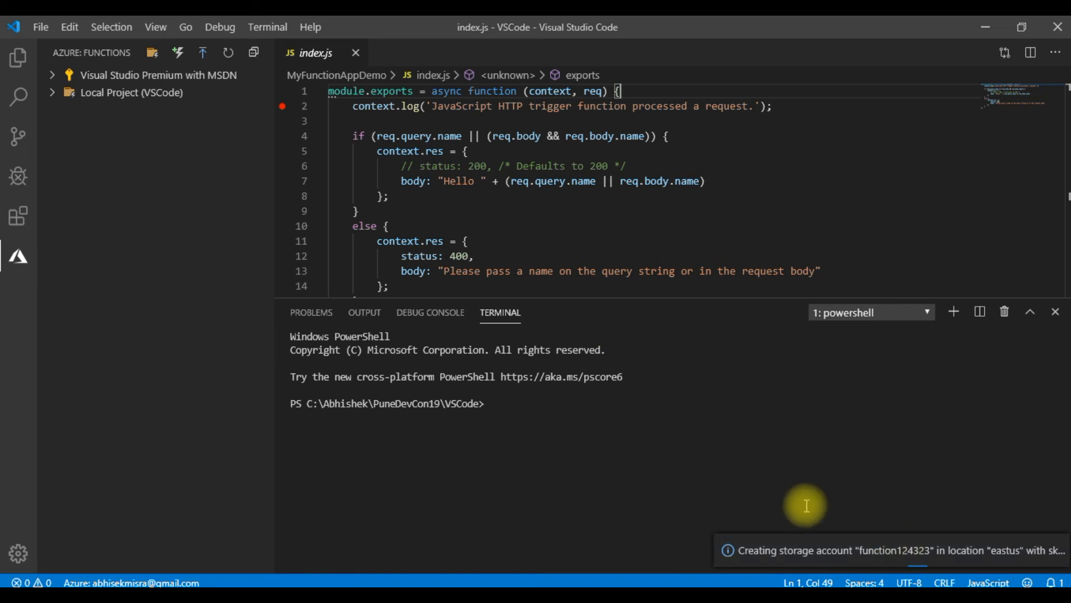
mouse_move(156, 159)
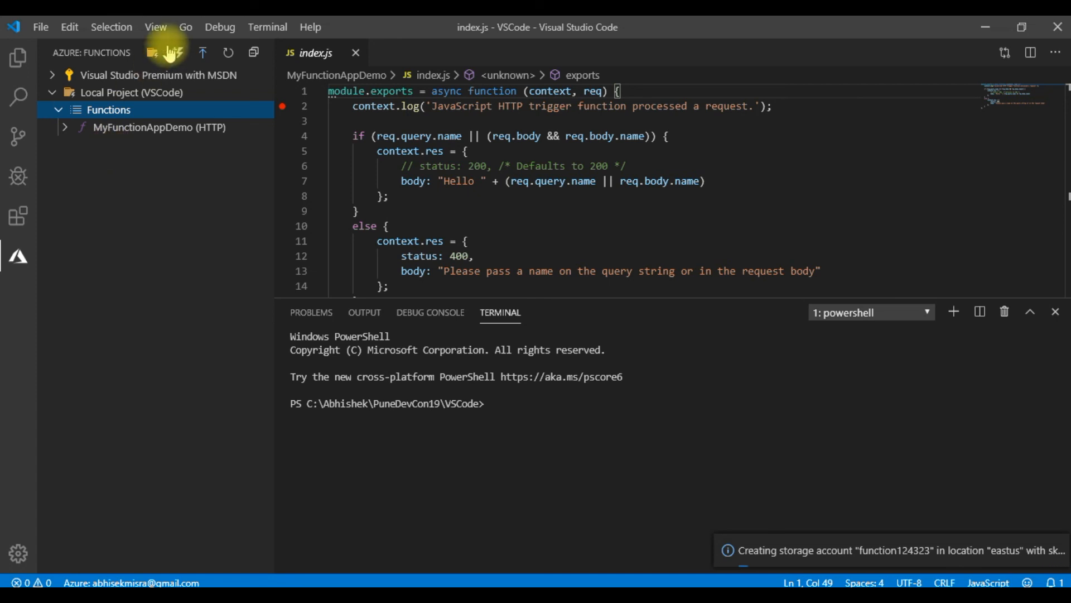
mouse_move(179, 52)
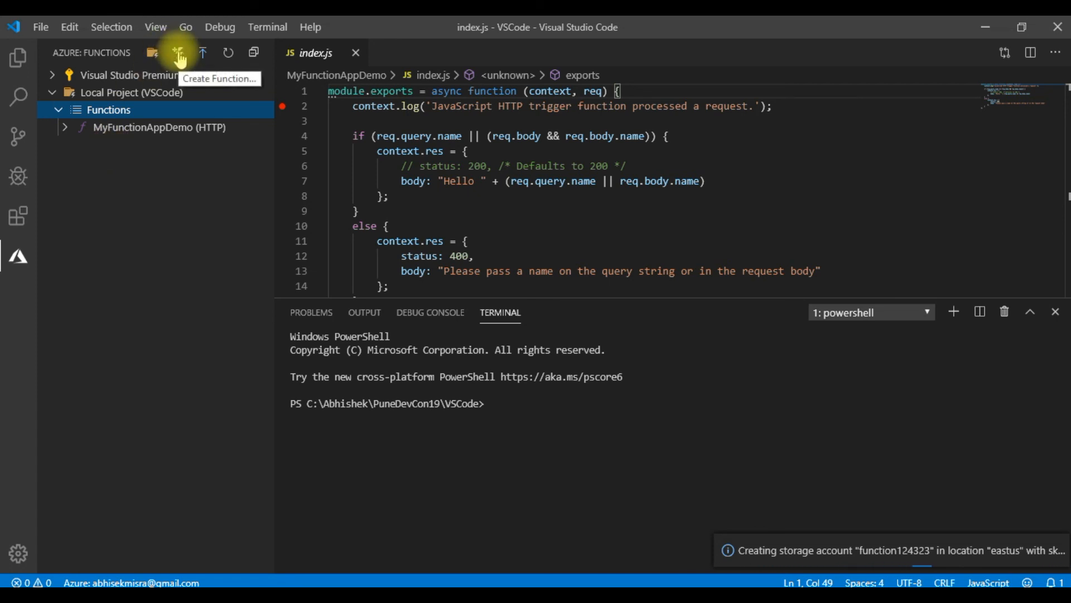